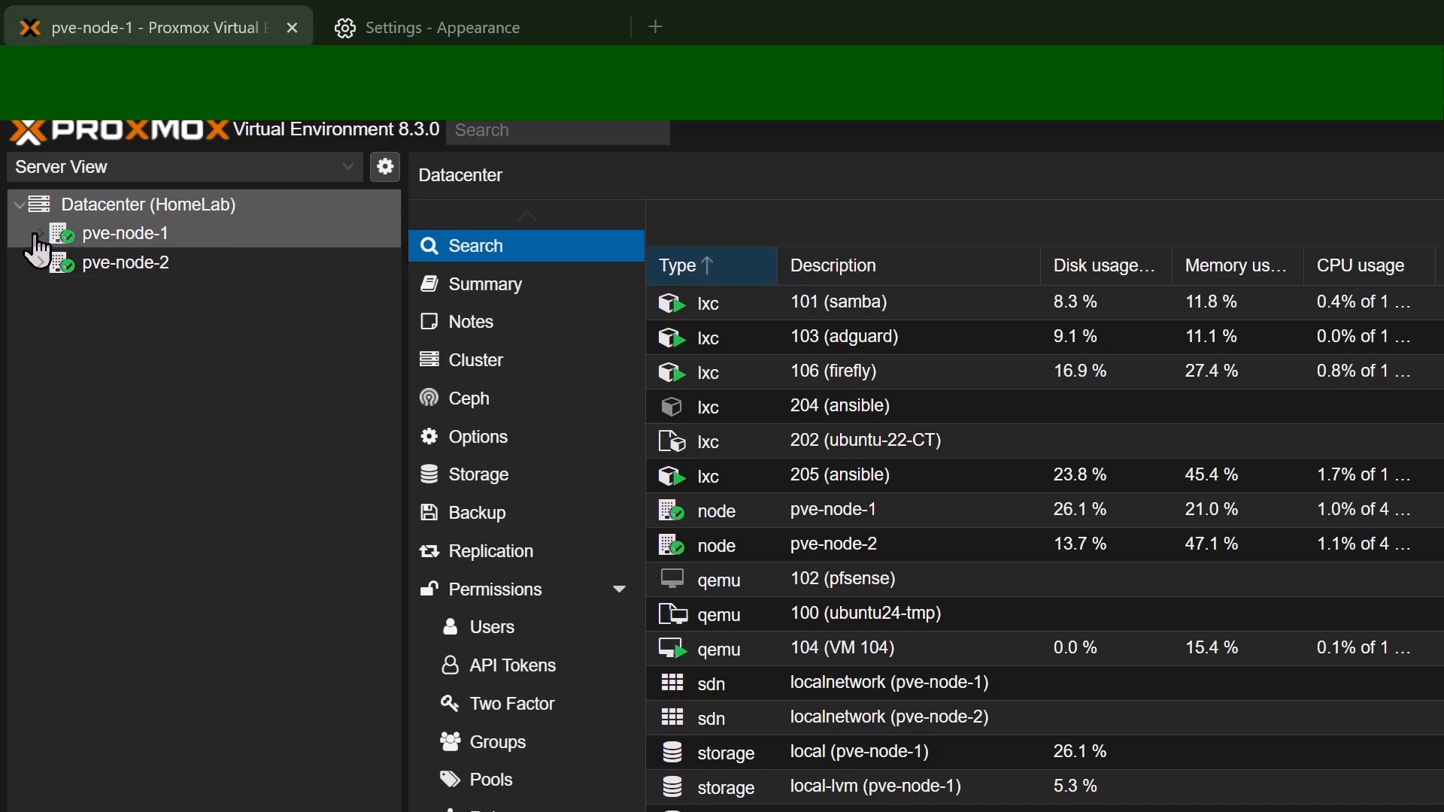
Step: Expand pve-node-1 and pve-node-2 in the Server View tree to list their guests and storage
click(127, 232)
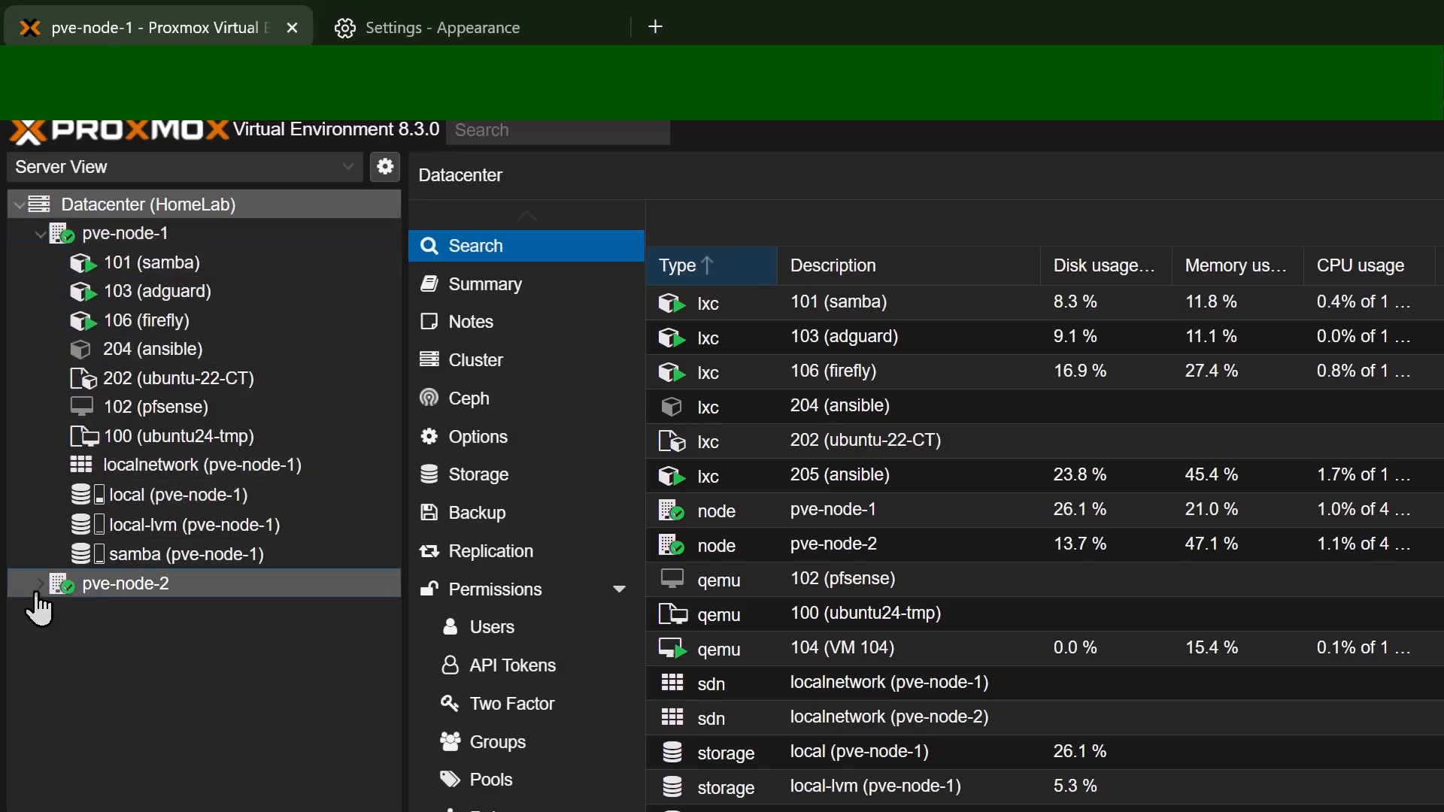
click(41, 584)
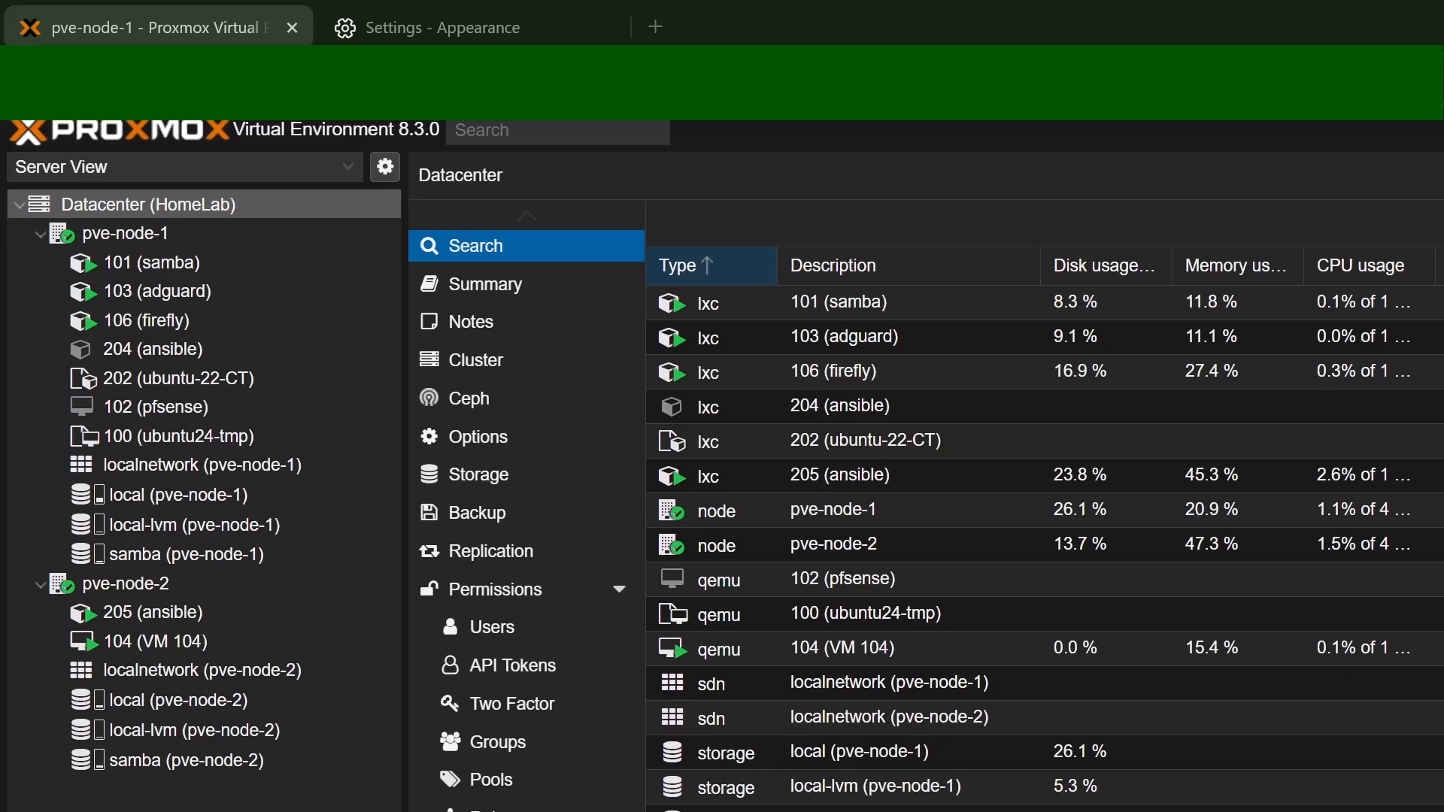
click(155, 261)
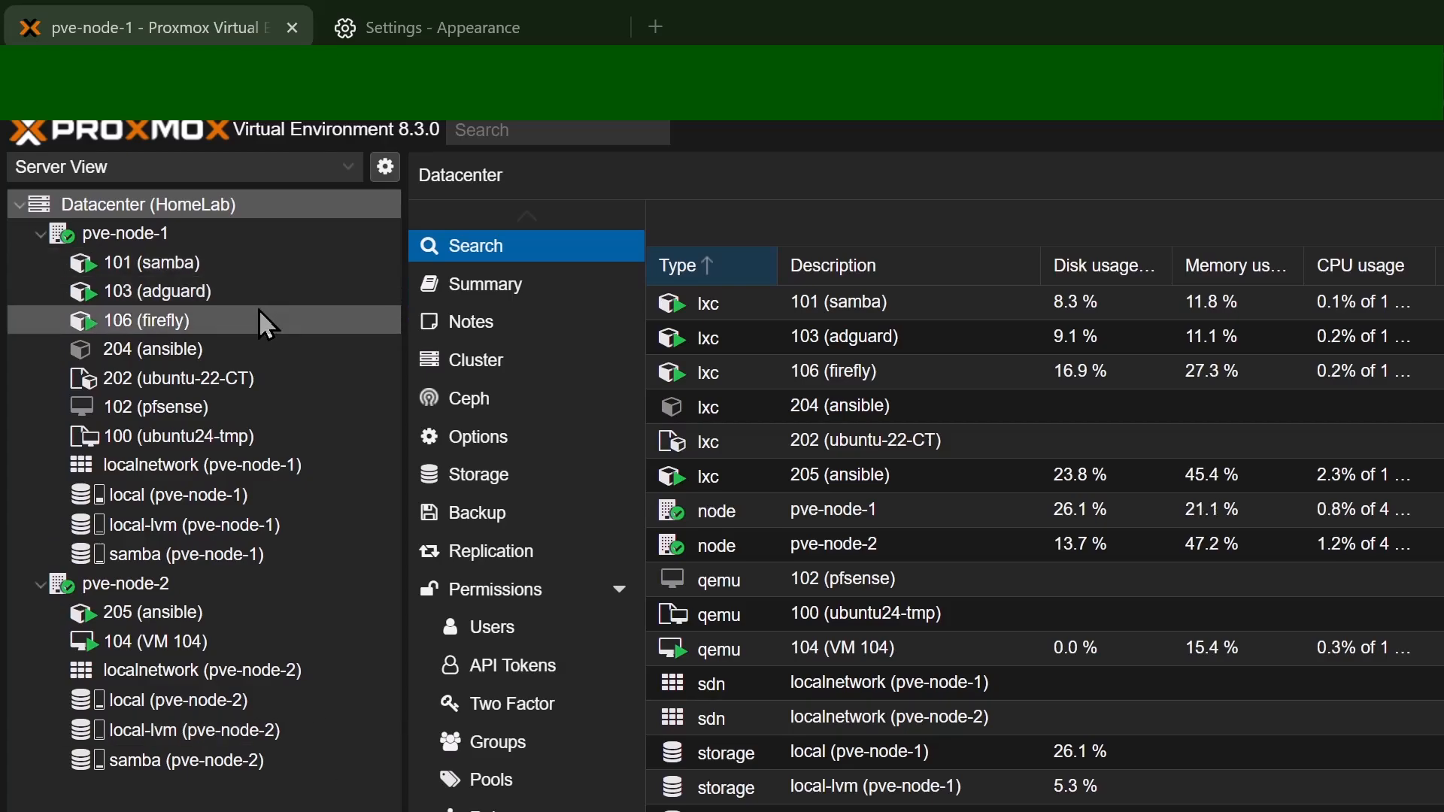
click(158, 641)
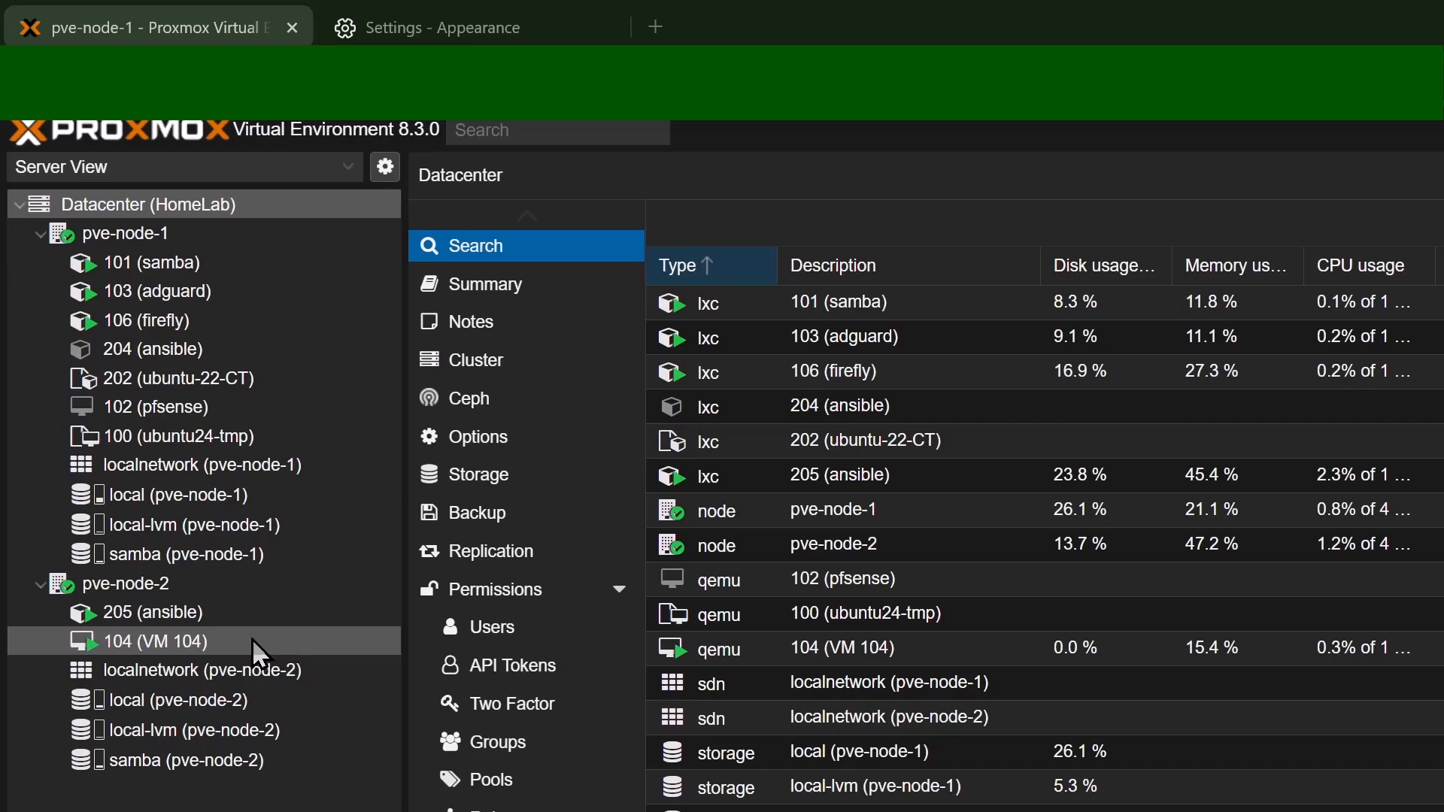
mouse_move(208, 640)
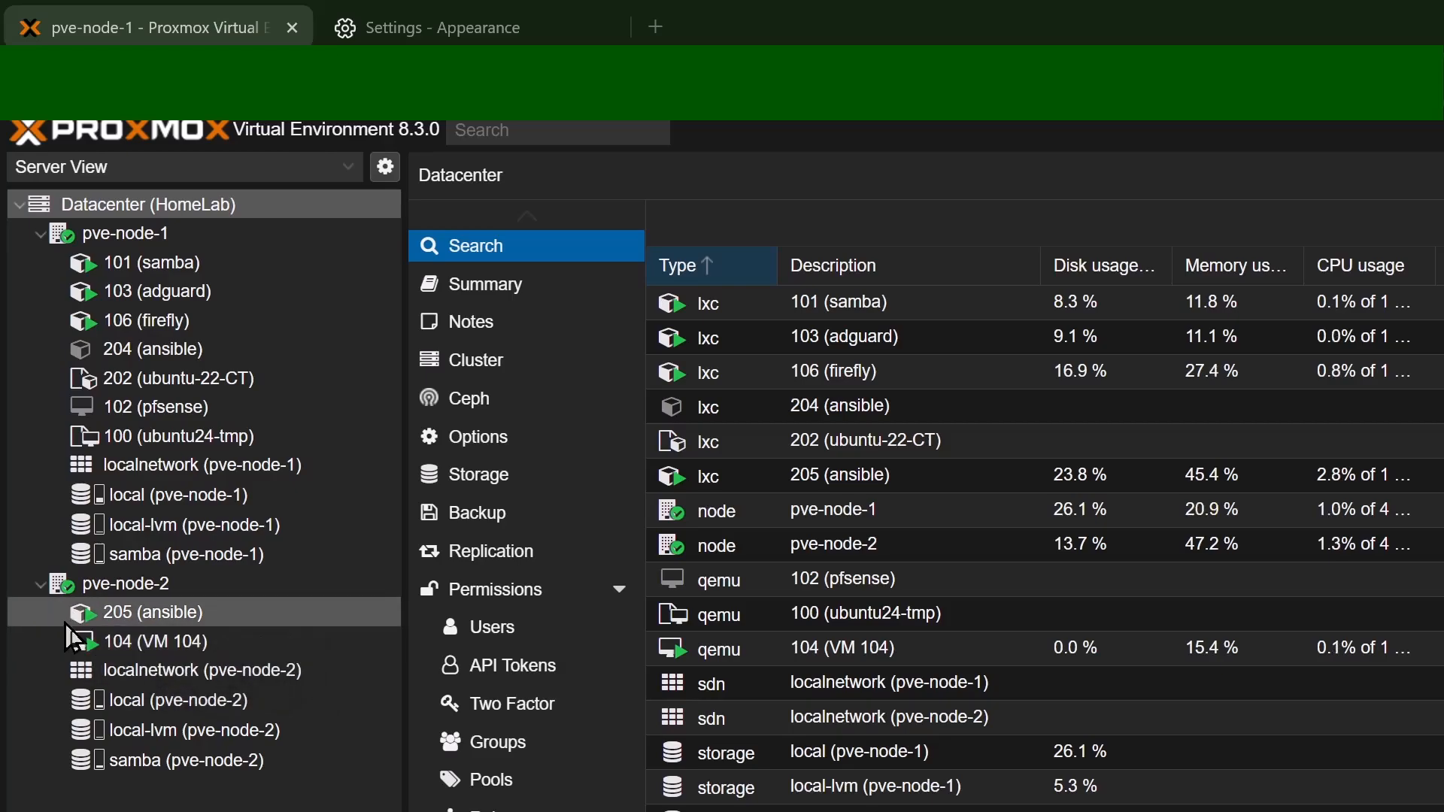
mouse_move(83, 625)
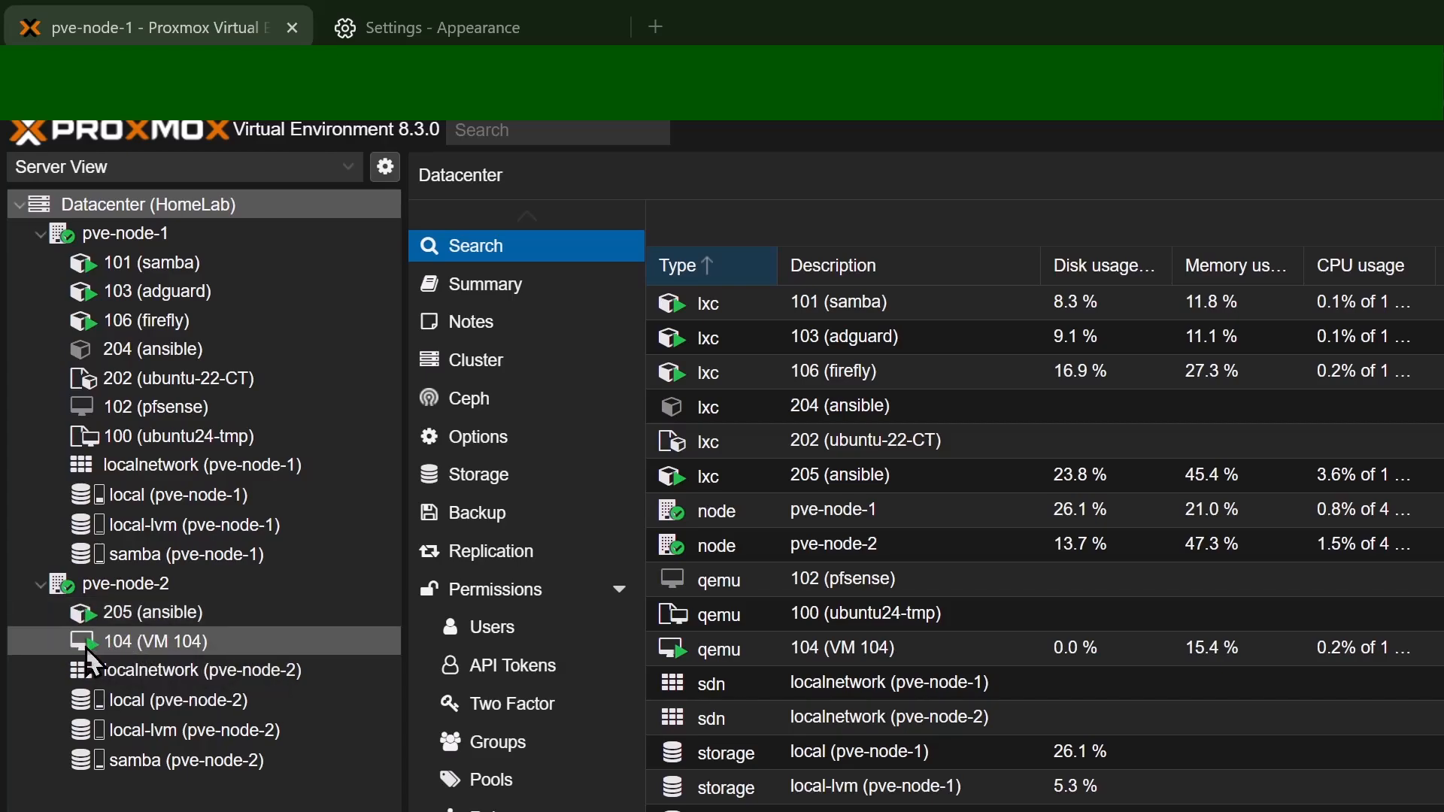
mouse_move(291, 574)
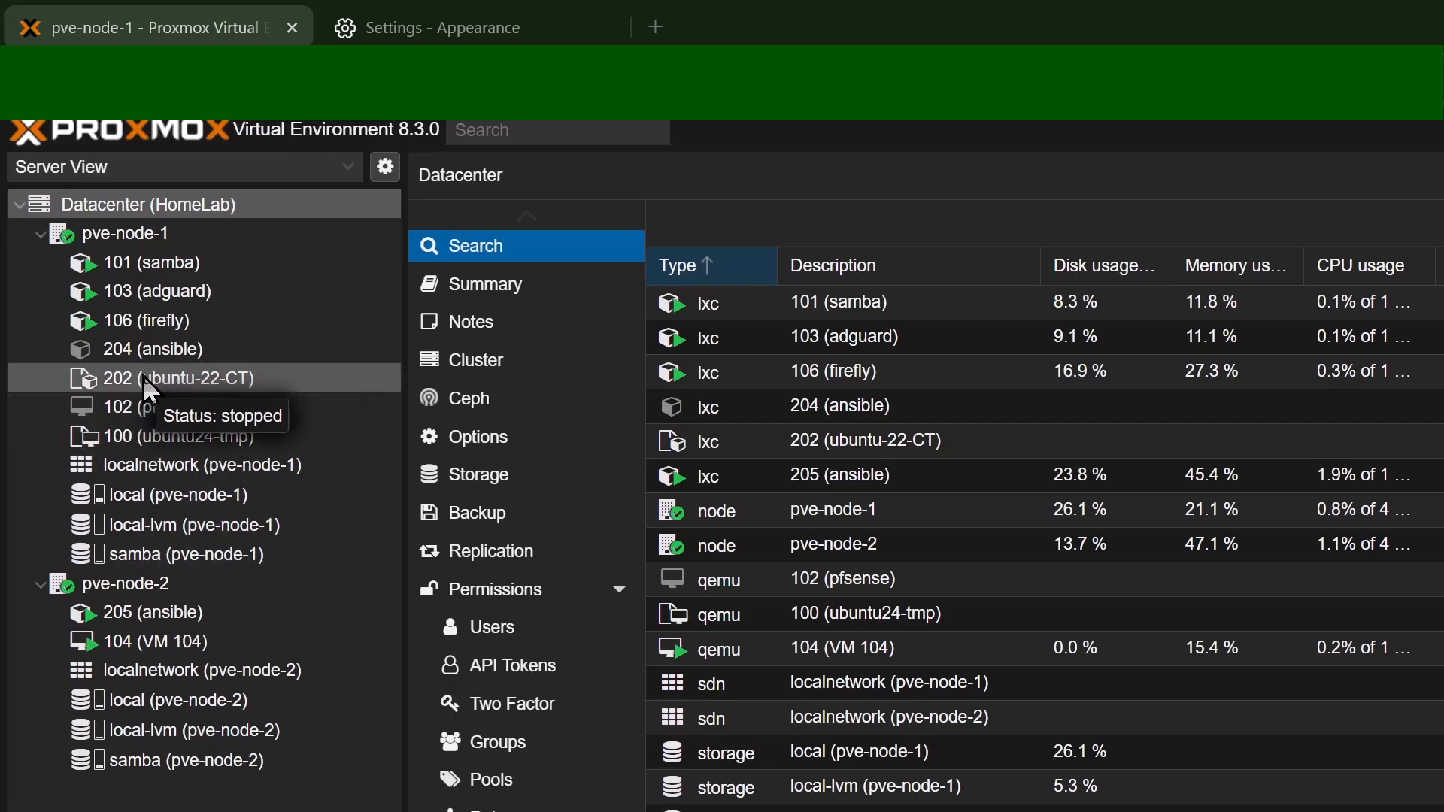
mouse_move(221, 377)
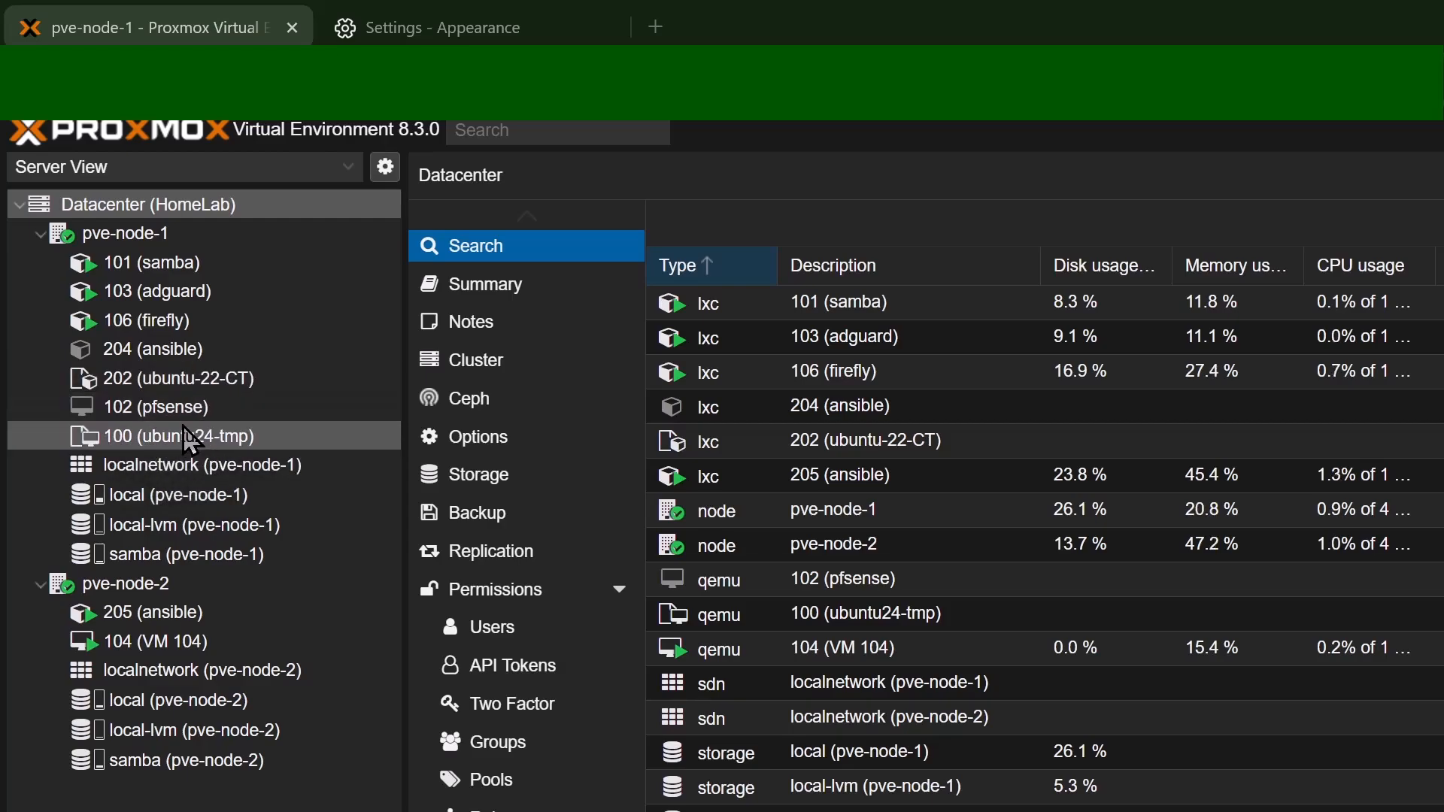
mouse_move(200, 436)
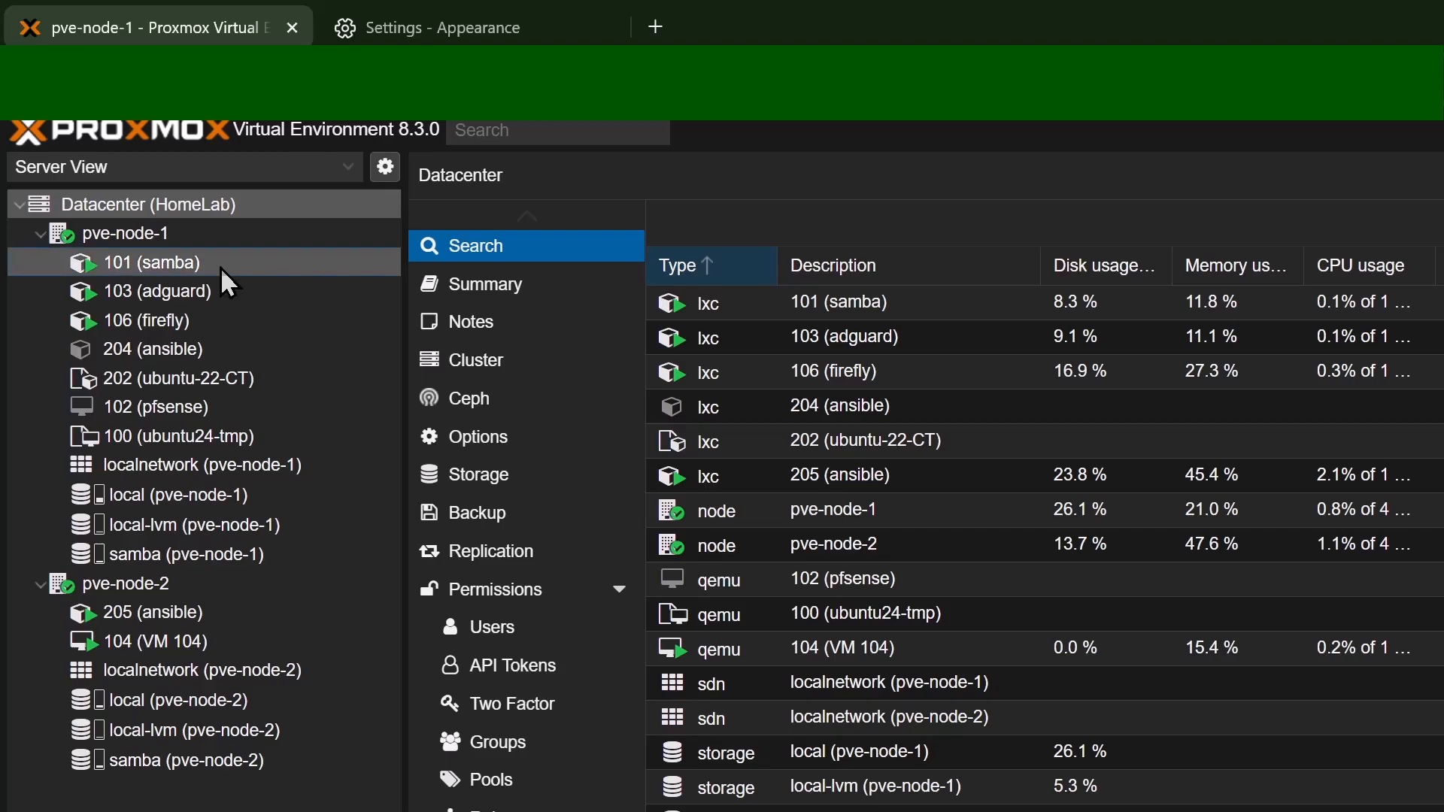
Step: Show container 101 (samba) on pve-node-1 with its 1 GiB memory, 16G root disk and samba mount
click(158, 262)
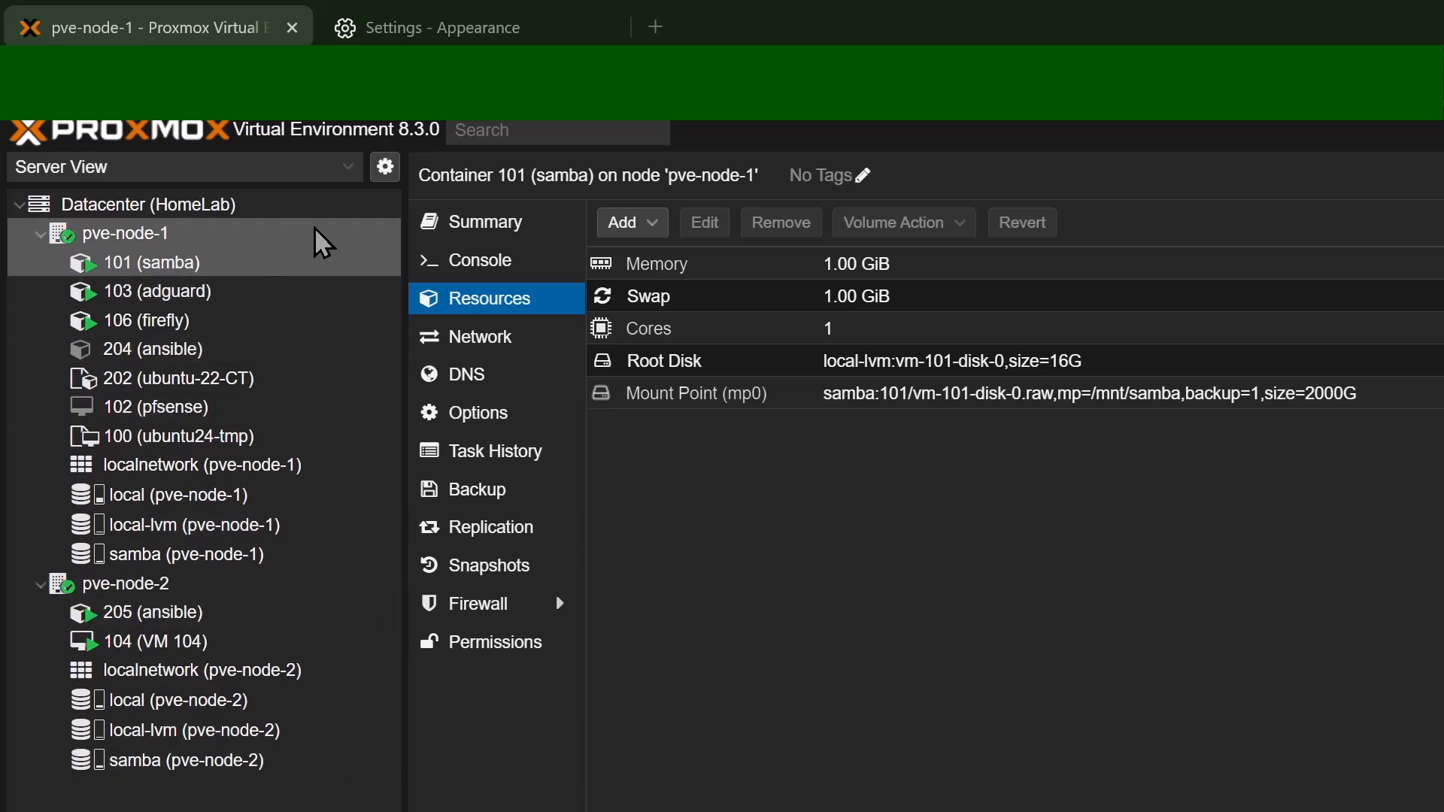
Step: Show the pve-node-1 status summary with uptime, 4 CPUs and RAM usage
click(132, 233)
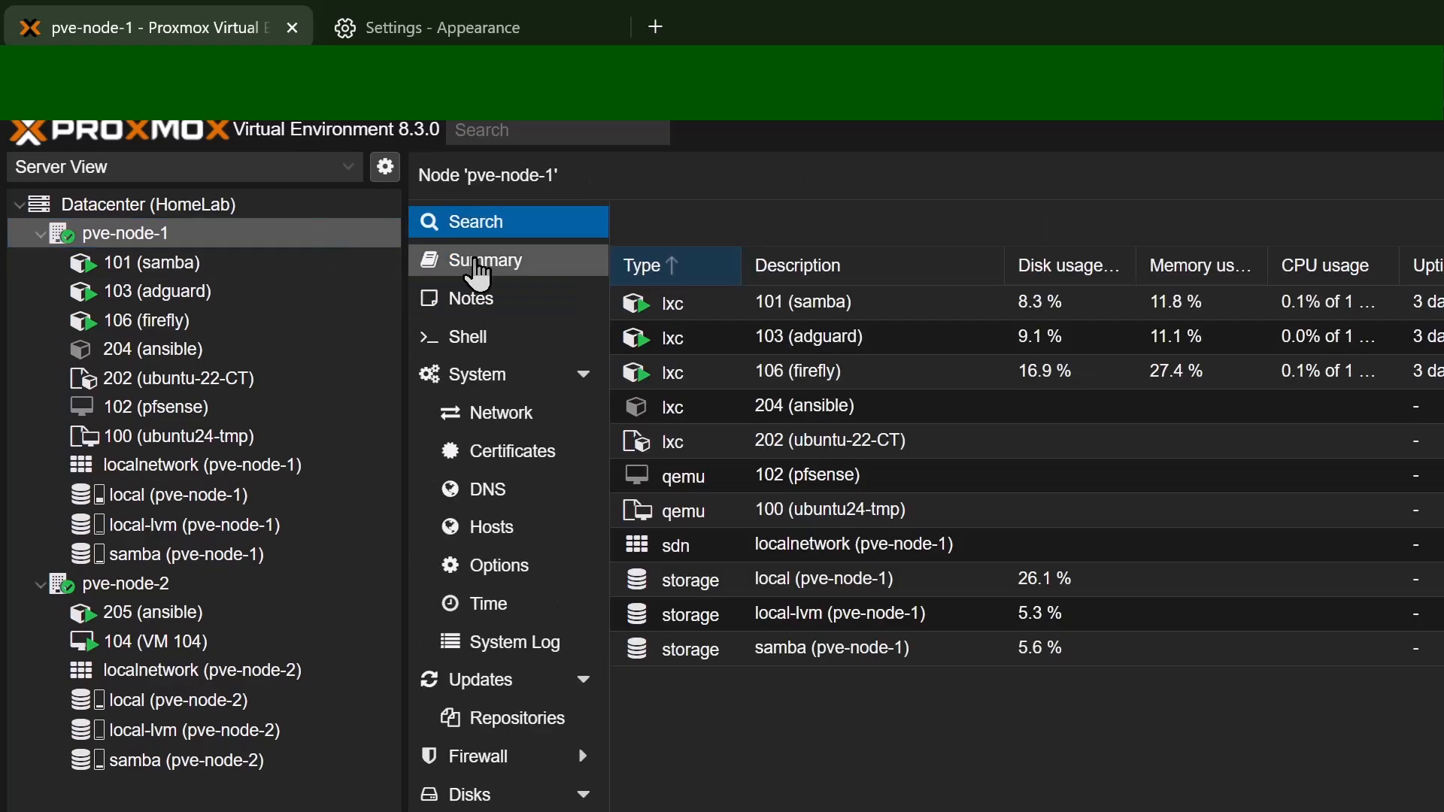
click(488, 261)
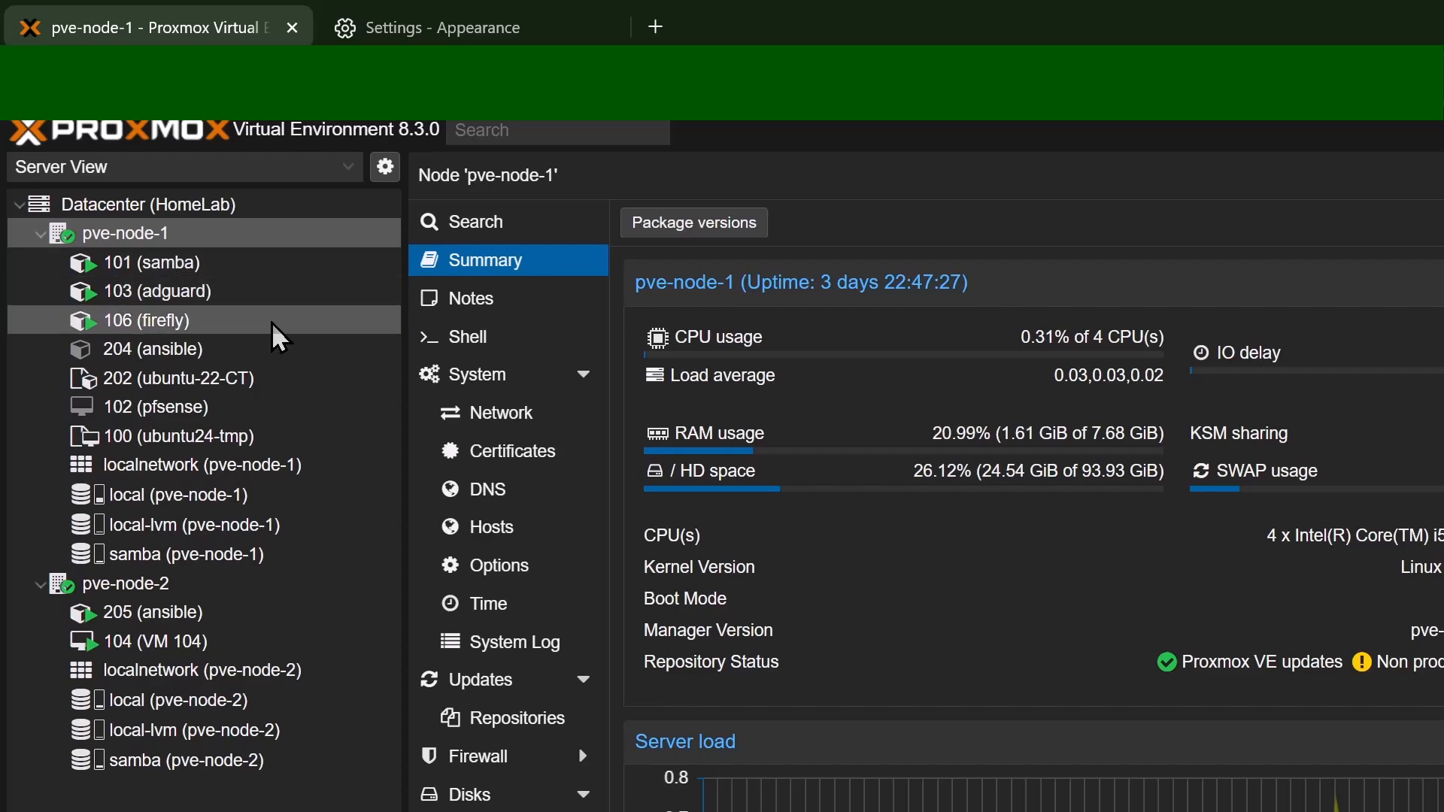
mouse_move(618, 403)
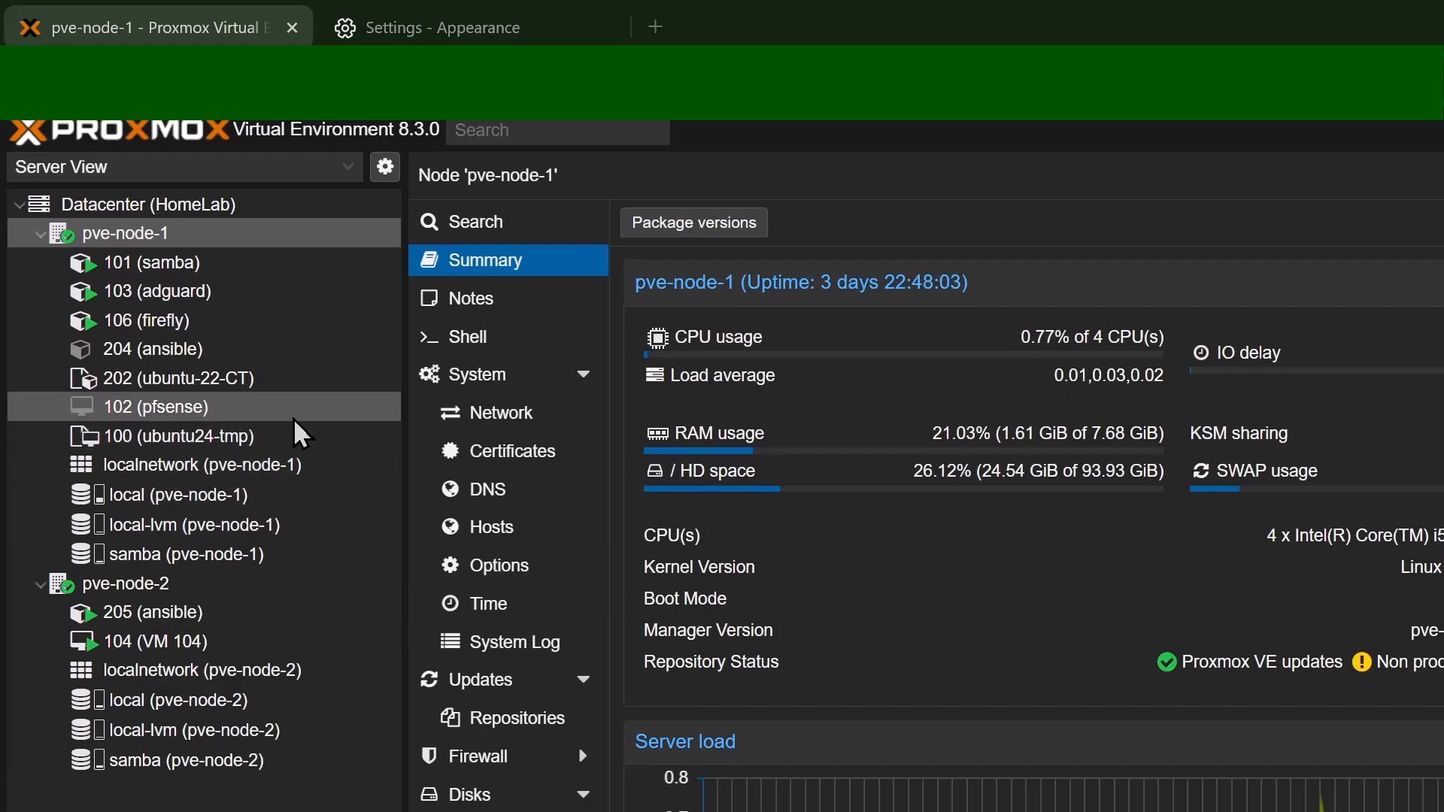
mouse_move(639, 425)
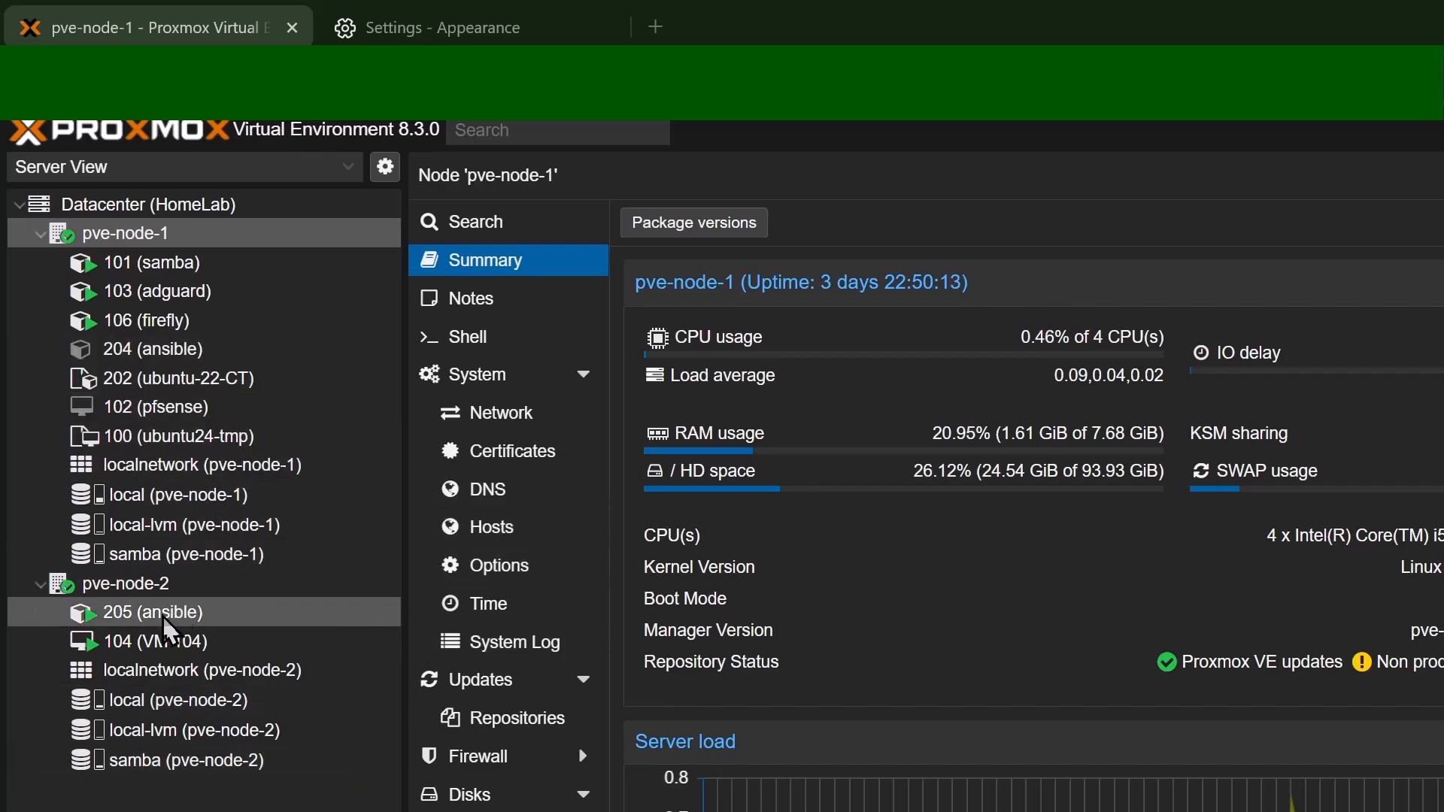
Step: Show VM 104's hardware on pve-node-2: 2 GiB memory, 32G disk and Ubuntu ISO CD drive
click(157, 640)
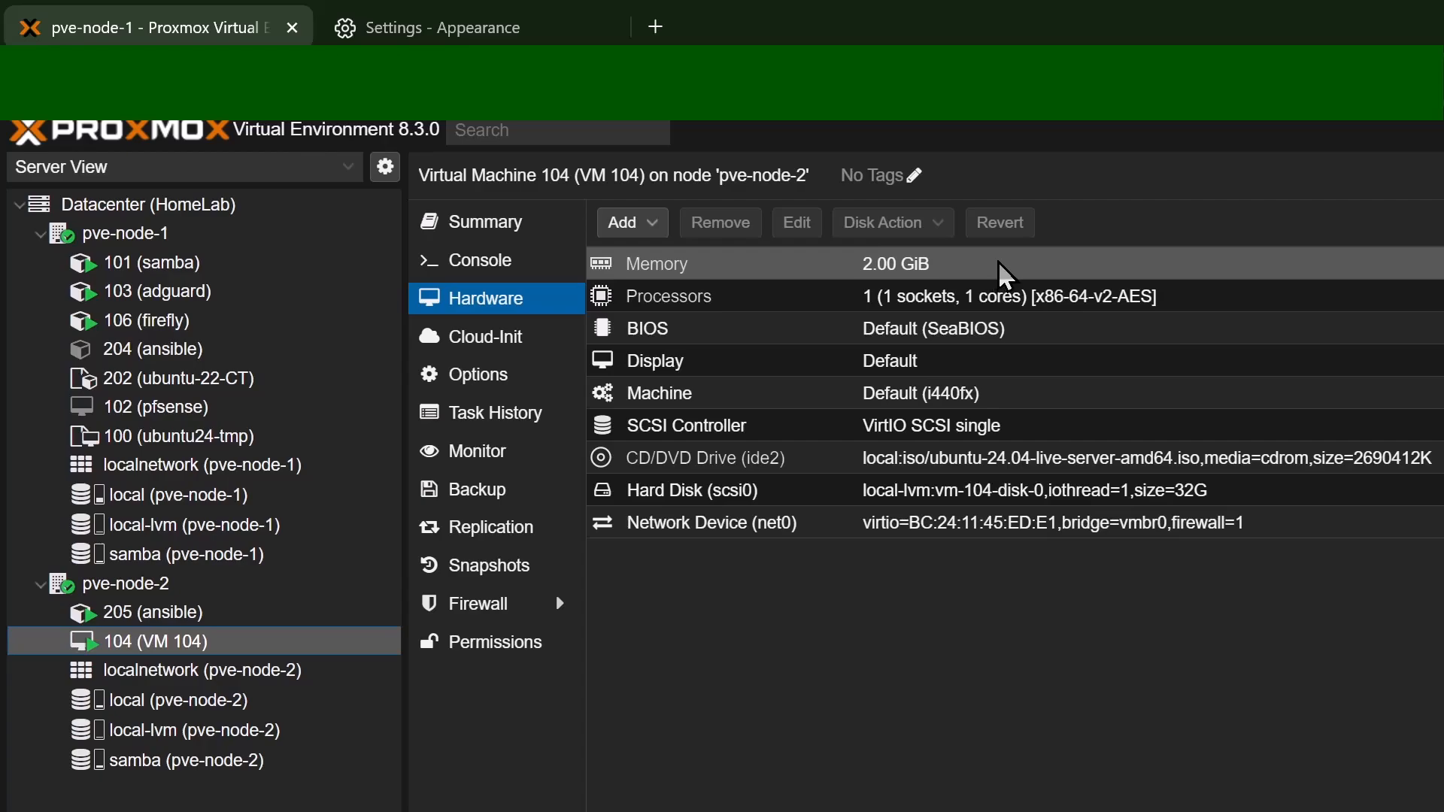
mouse_move(1109, 262)
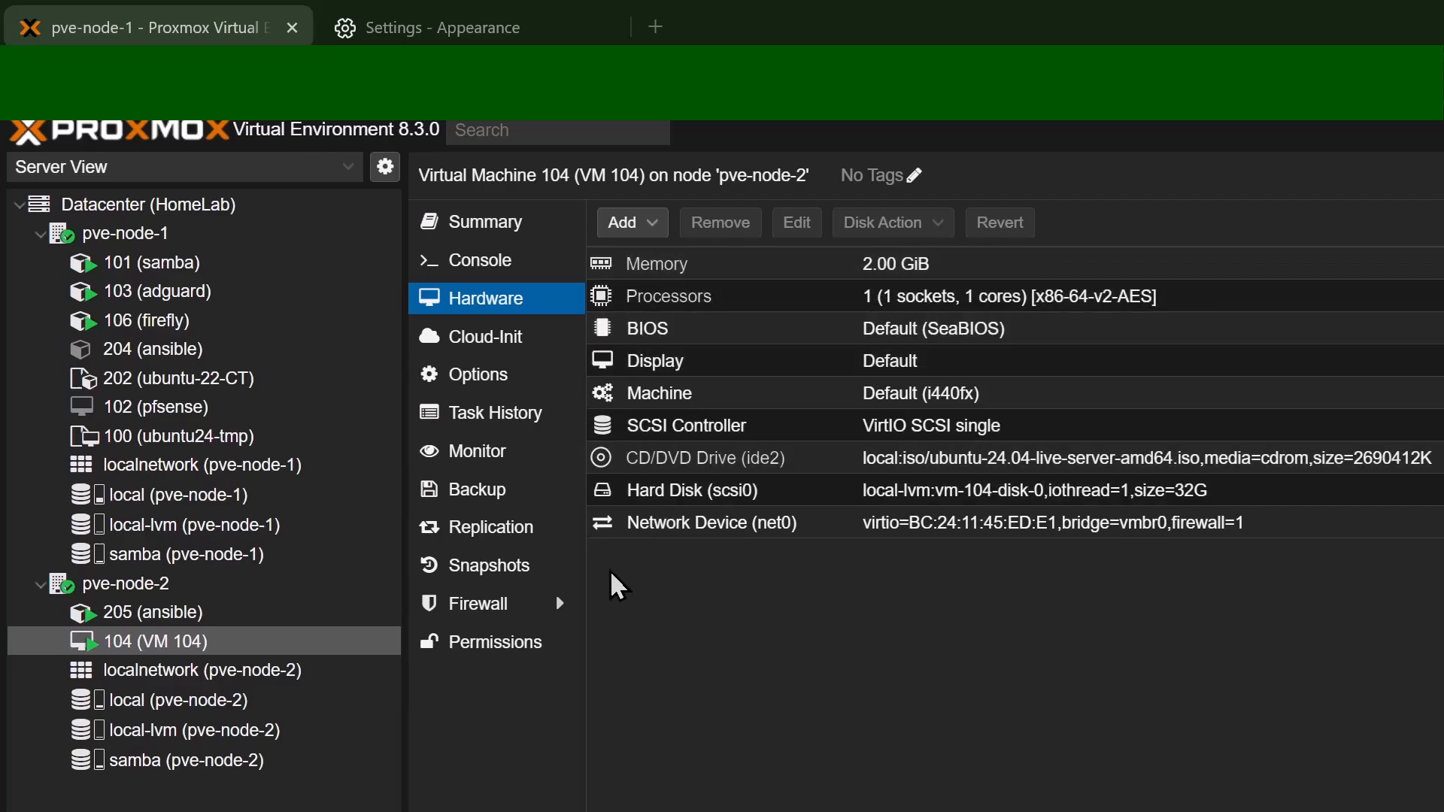
mouse_move(377, 650)
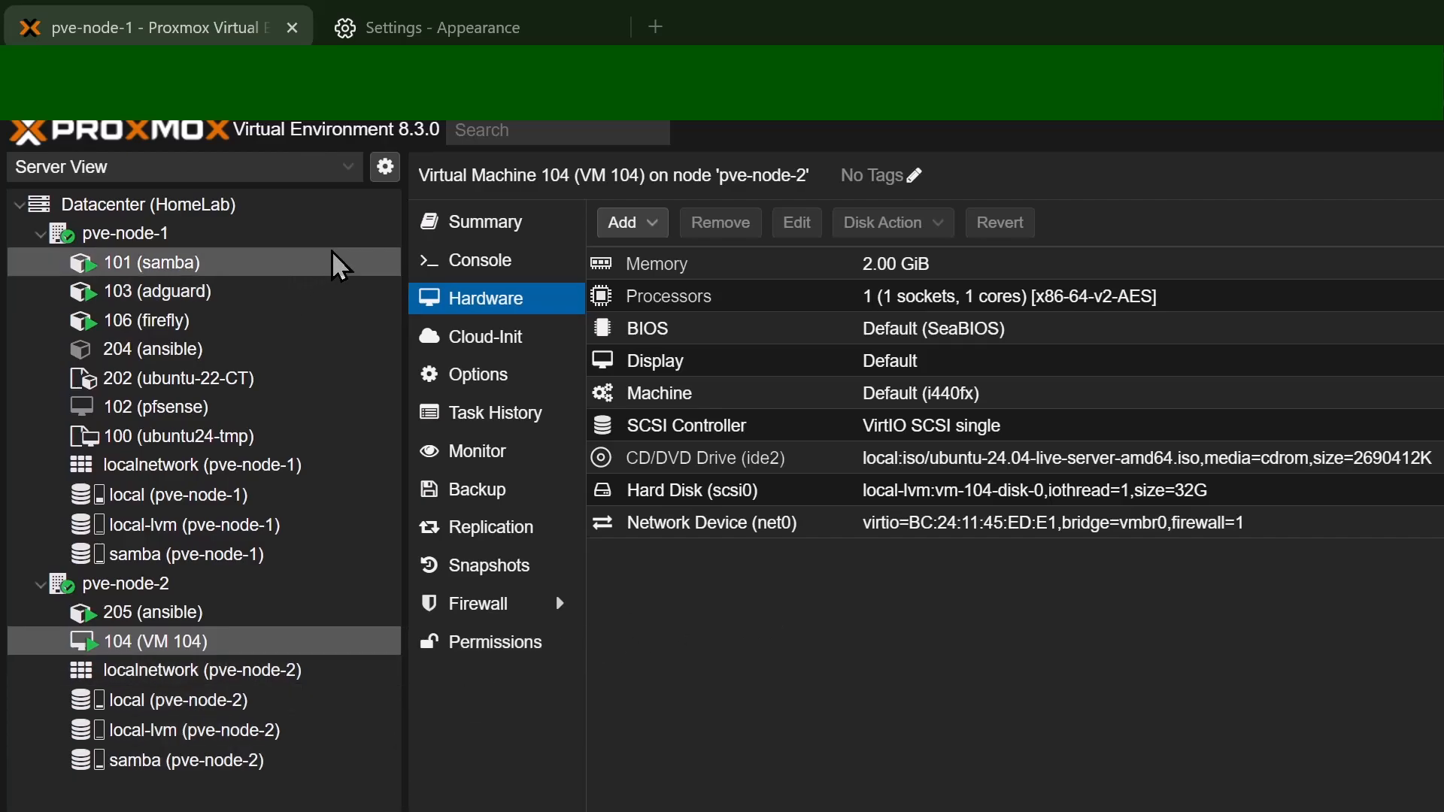
Step: Return to container 101 (samba) resources: 1 GiB memory and swap, 16G root disk, 2000G mount
click(154, 262)
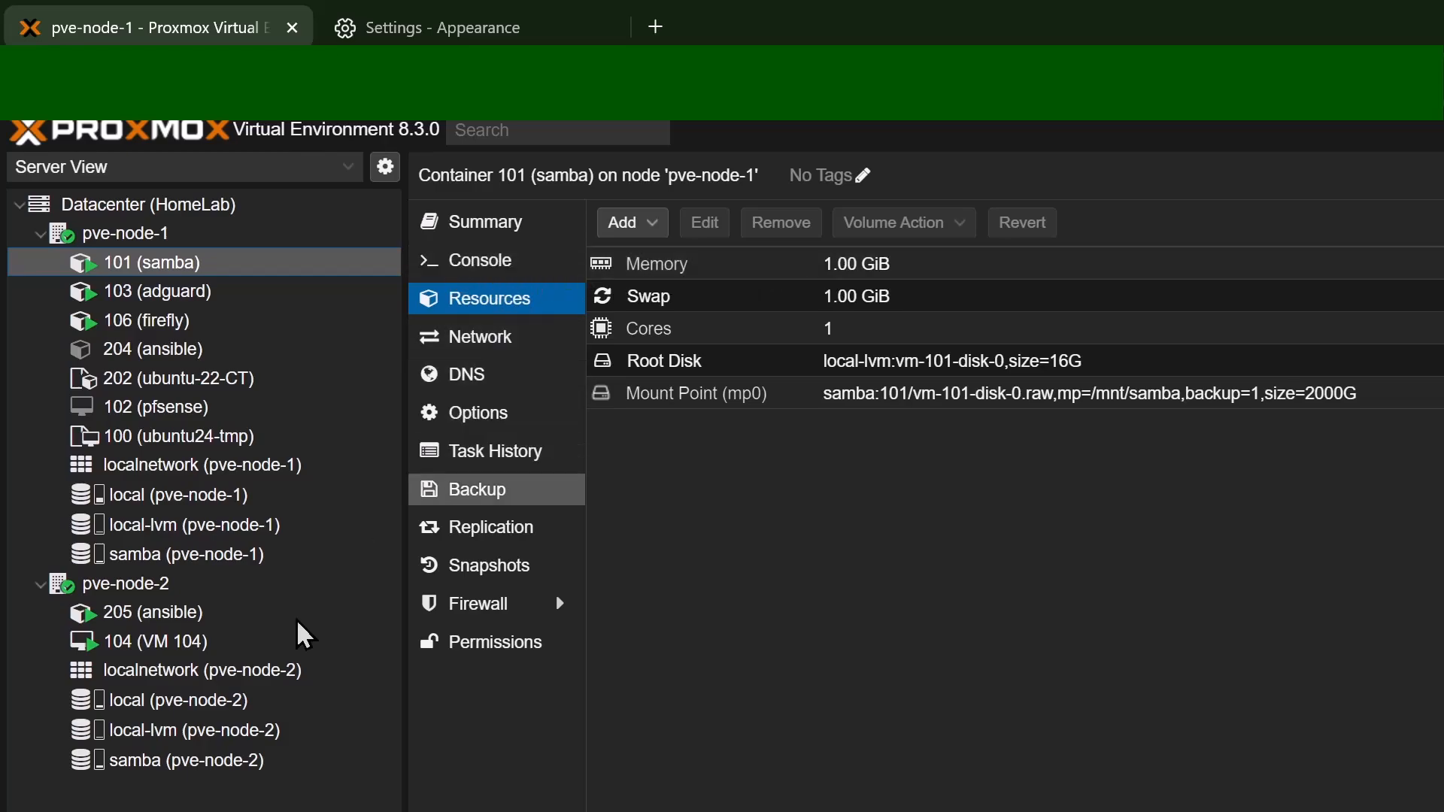
mouse_move(907, 273)
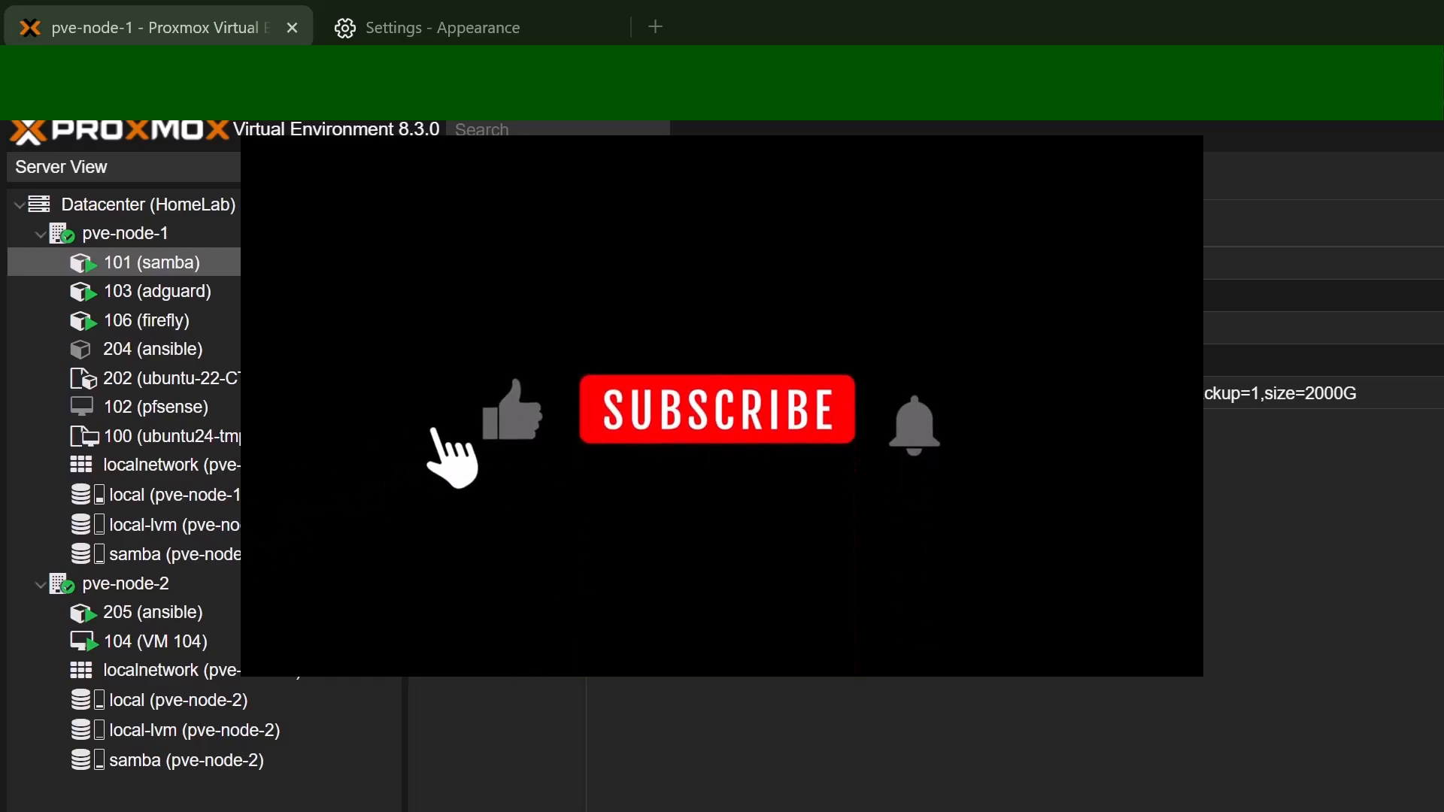
click(716, 409)
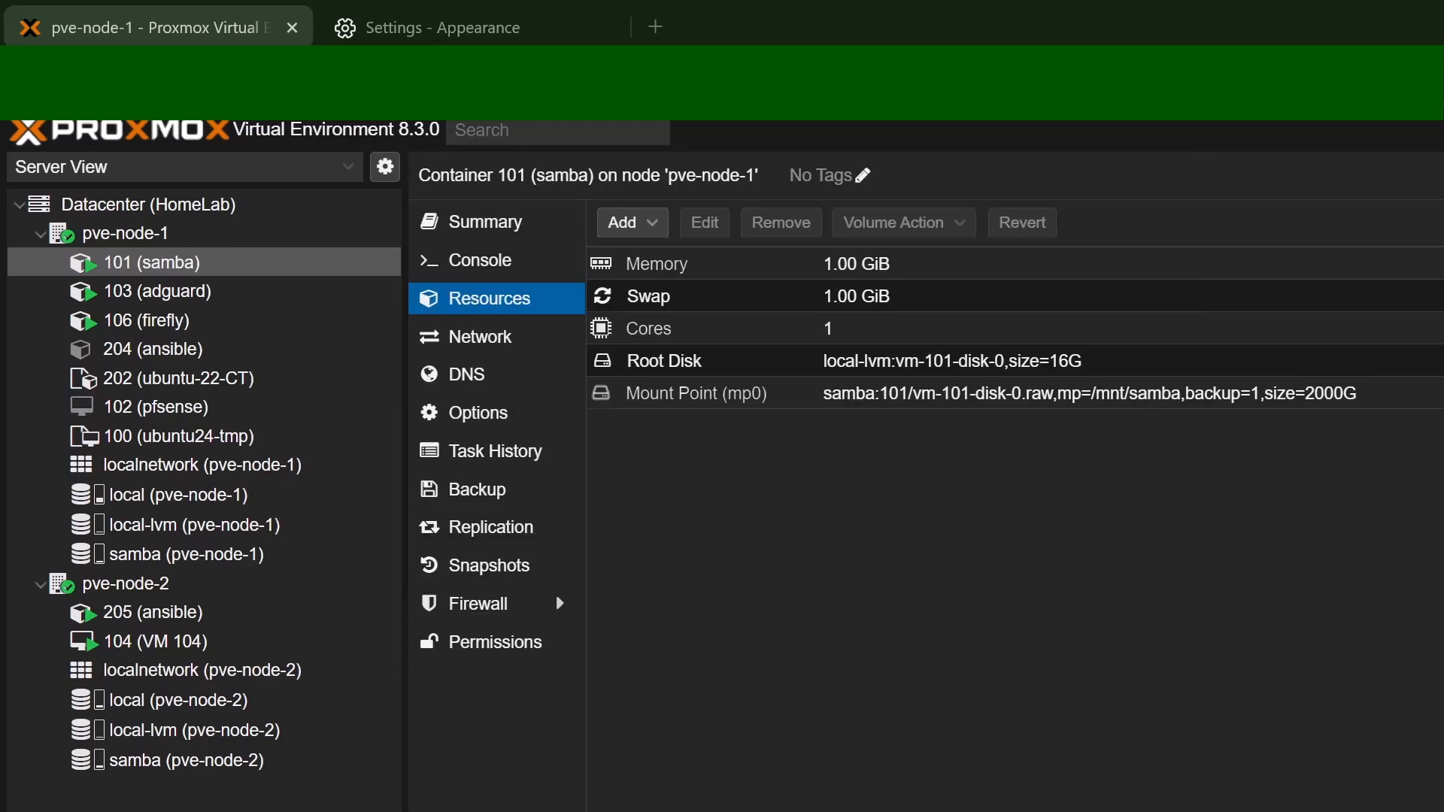
Step: Start a live migration of VM 104 from pve-node-2 to target node pve-node-1
click(168, 641)
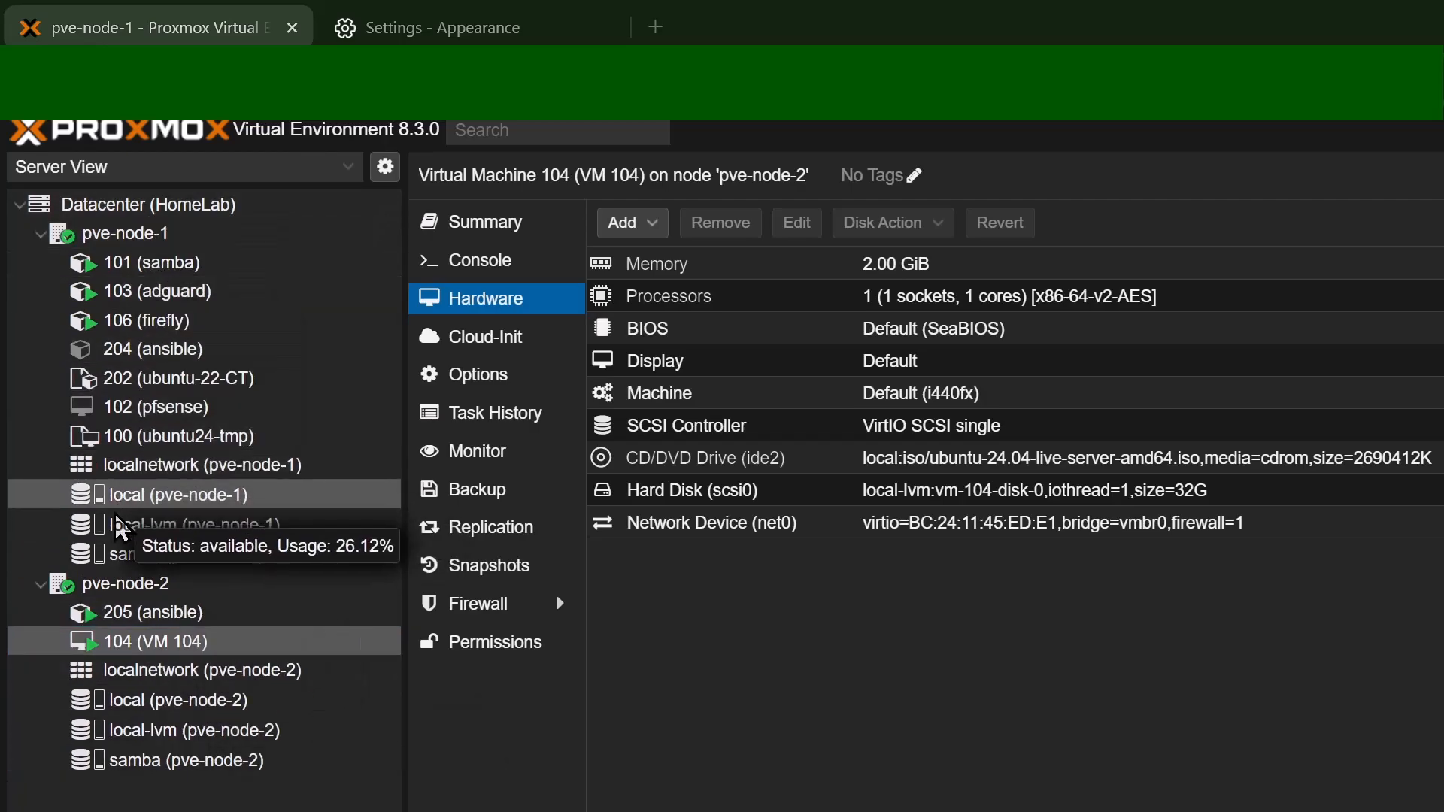
mouse_move(203, 656)
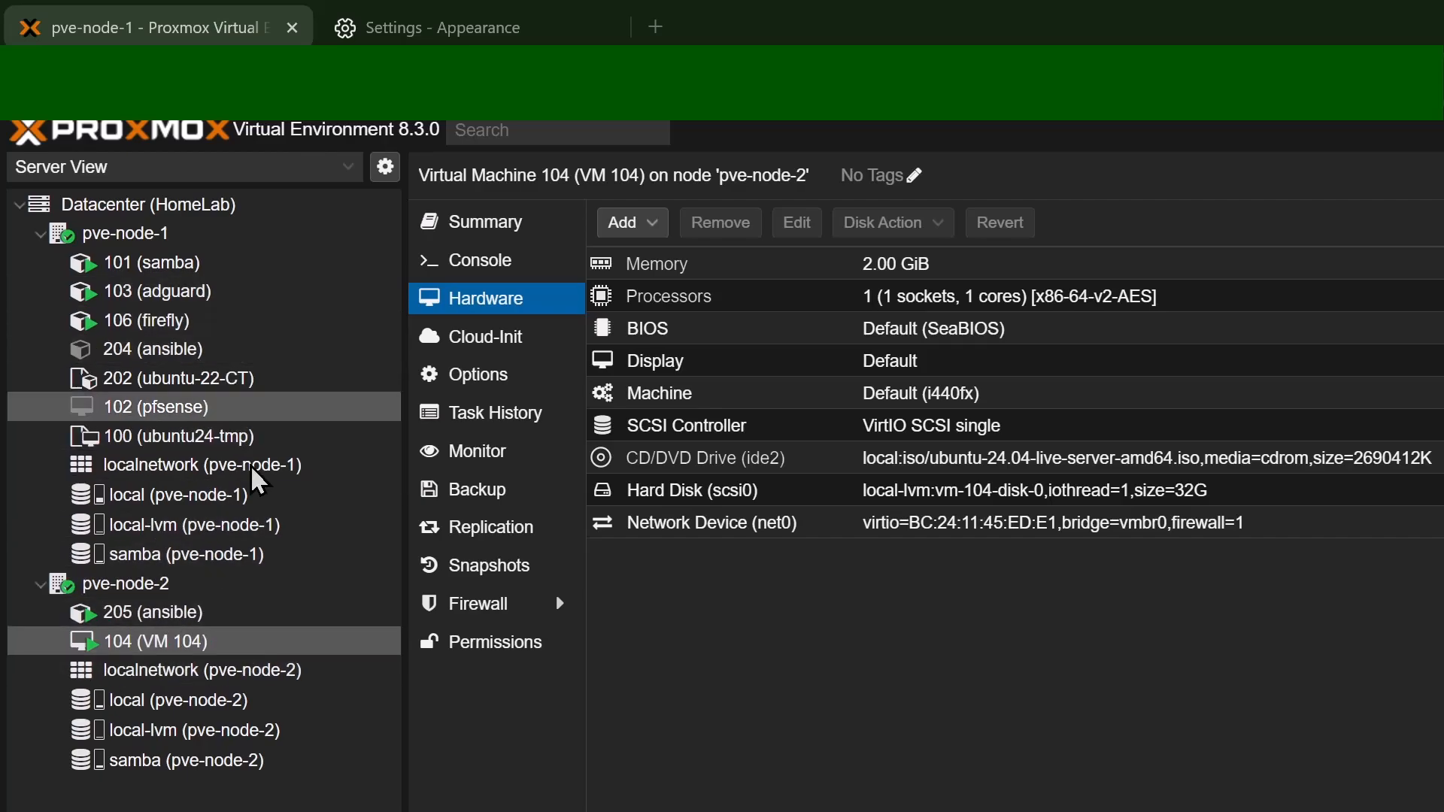
mouse_move(295, 430)
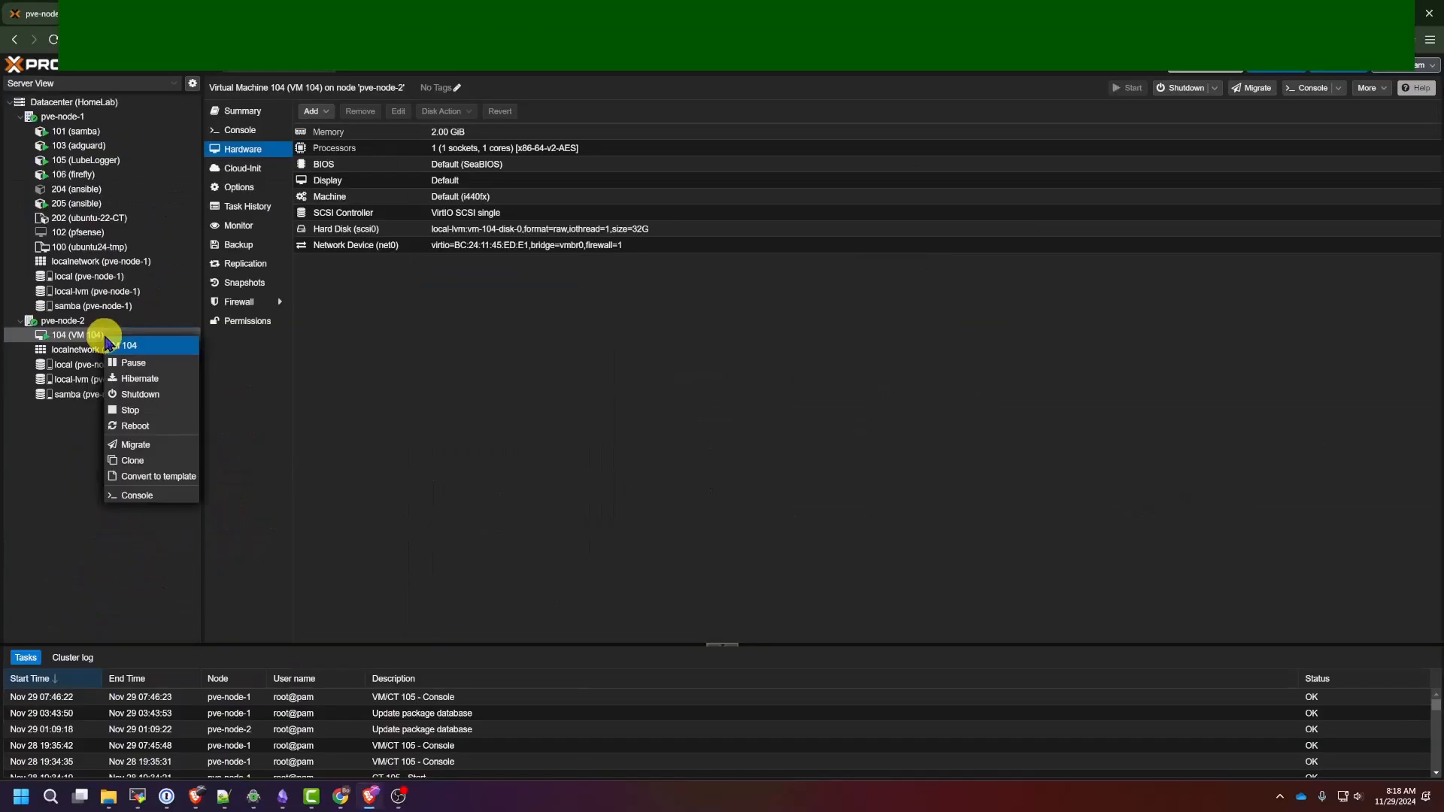
click(134, 445)
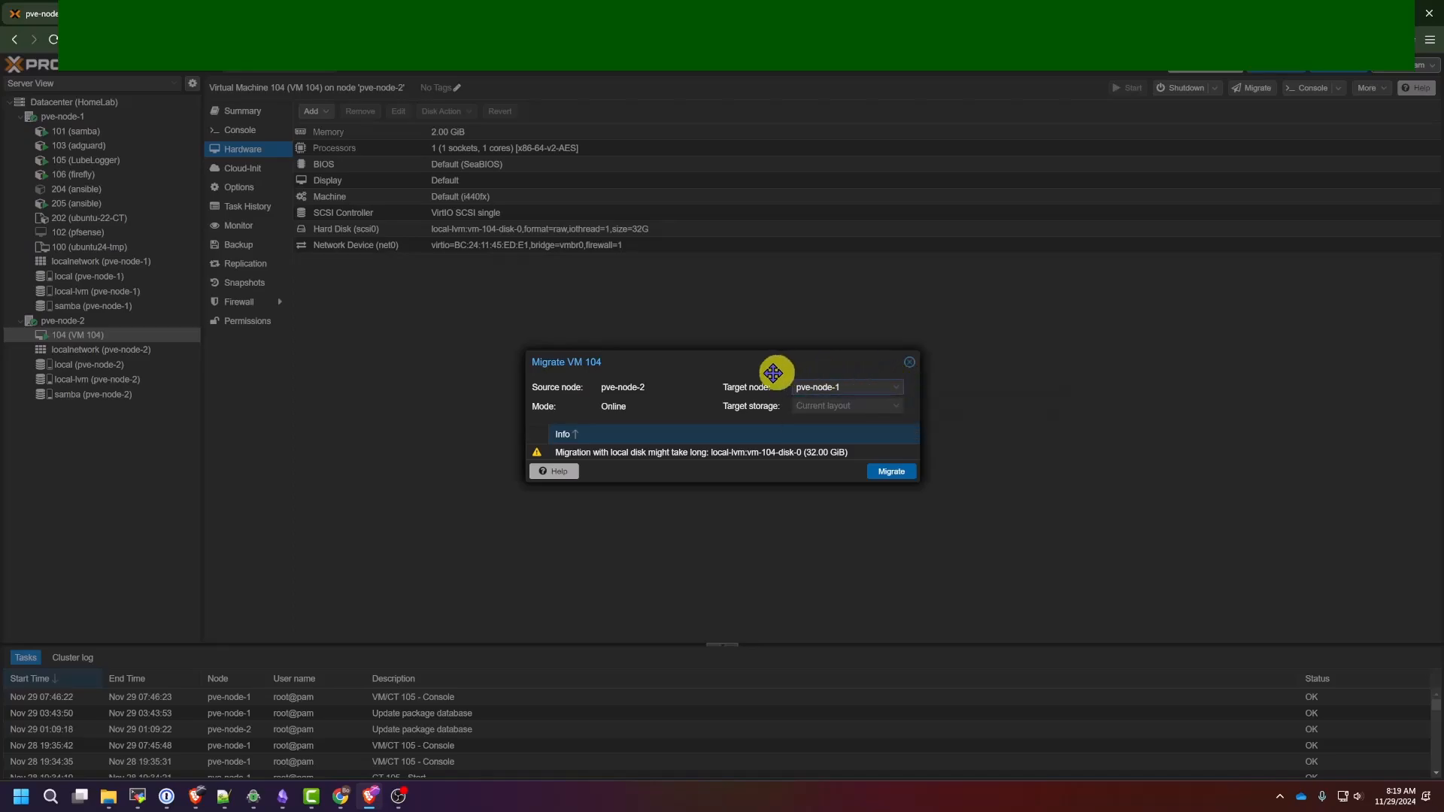
click(888, 470)
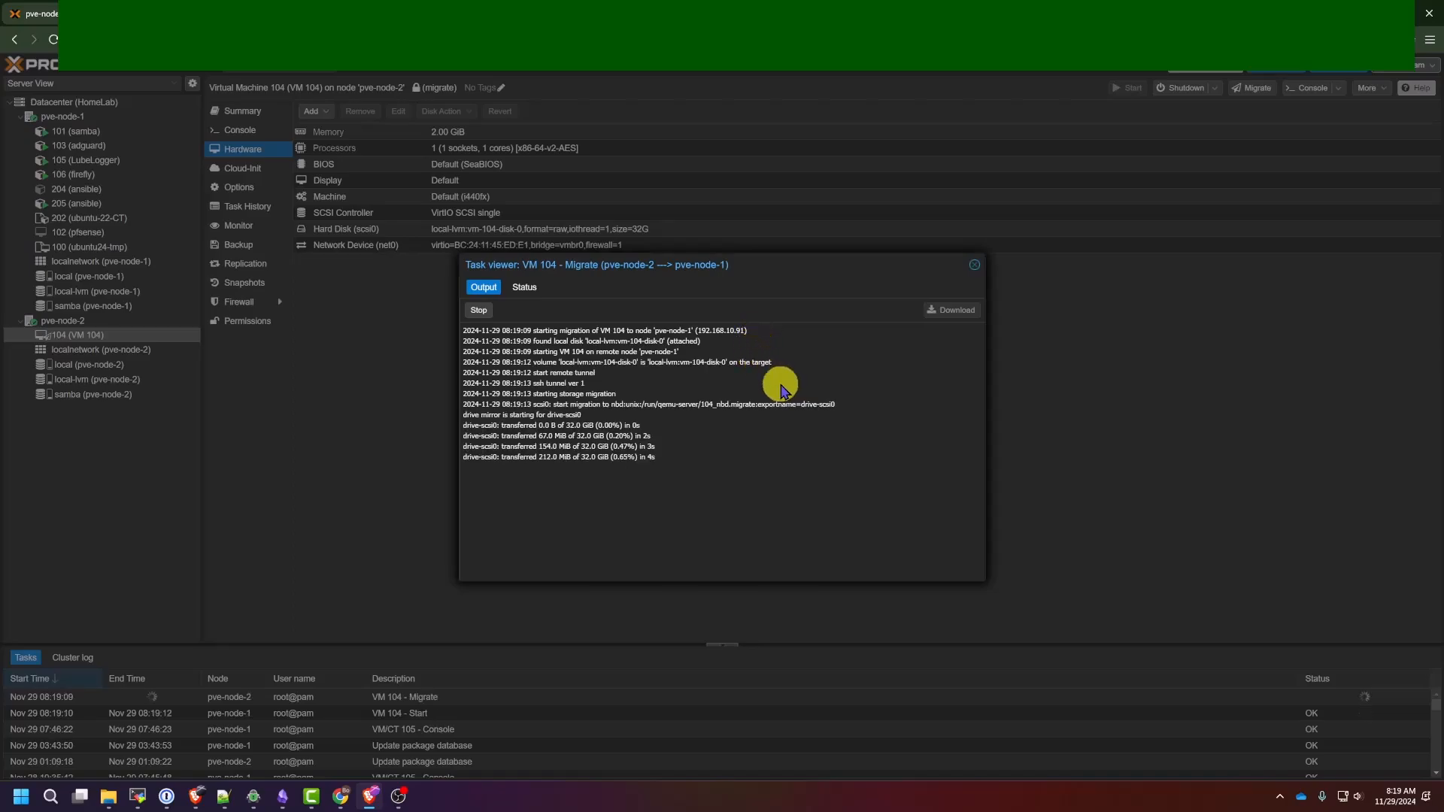
mouse_move(778, 463)
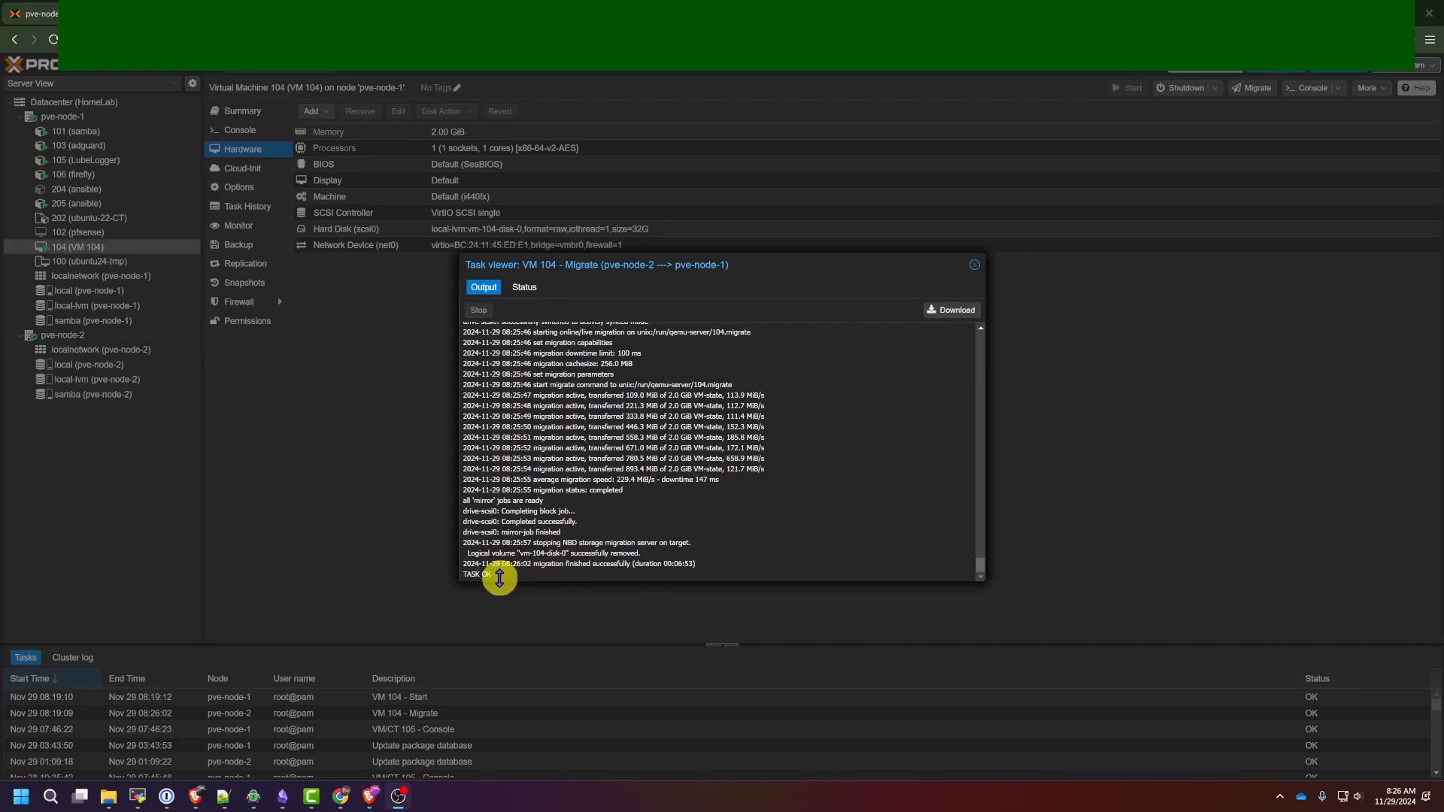
mouse_move(733, 512)
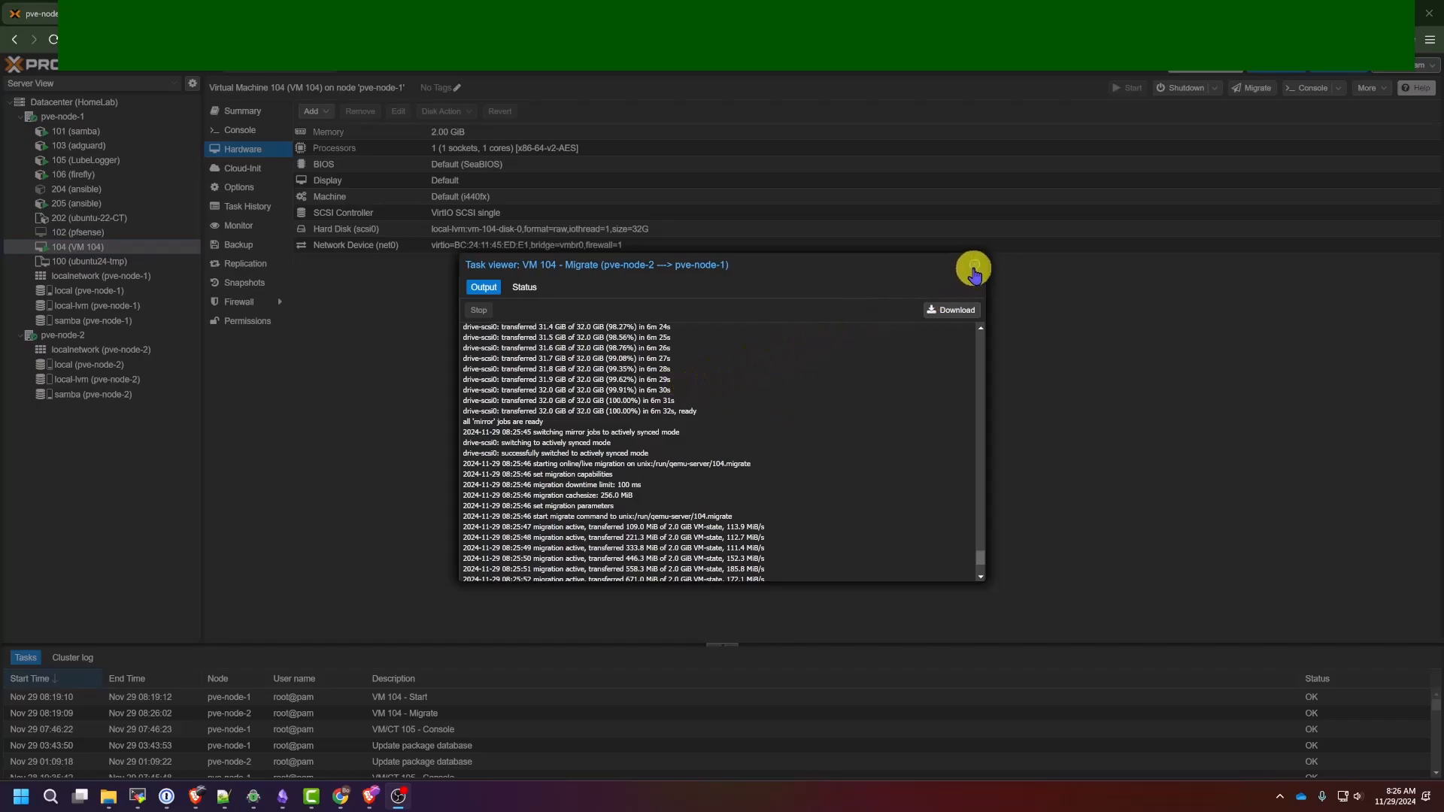
Step: Close the VM 104 migration log and show the hardware of VM 102 (pfsense) on pve-node-1
click(973, 267)
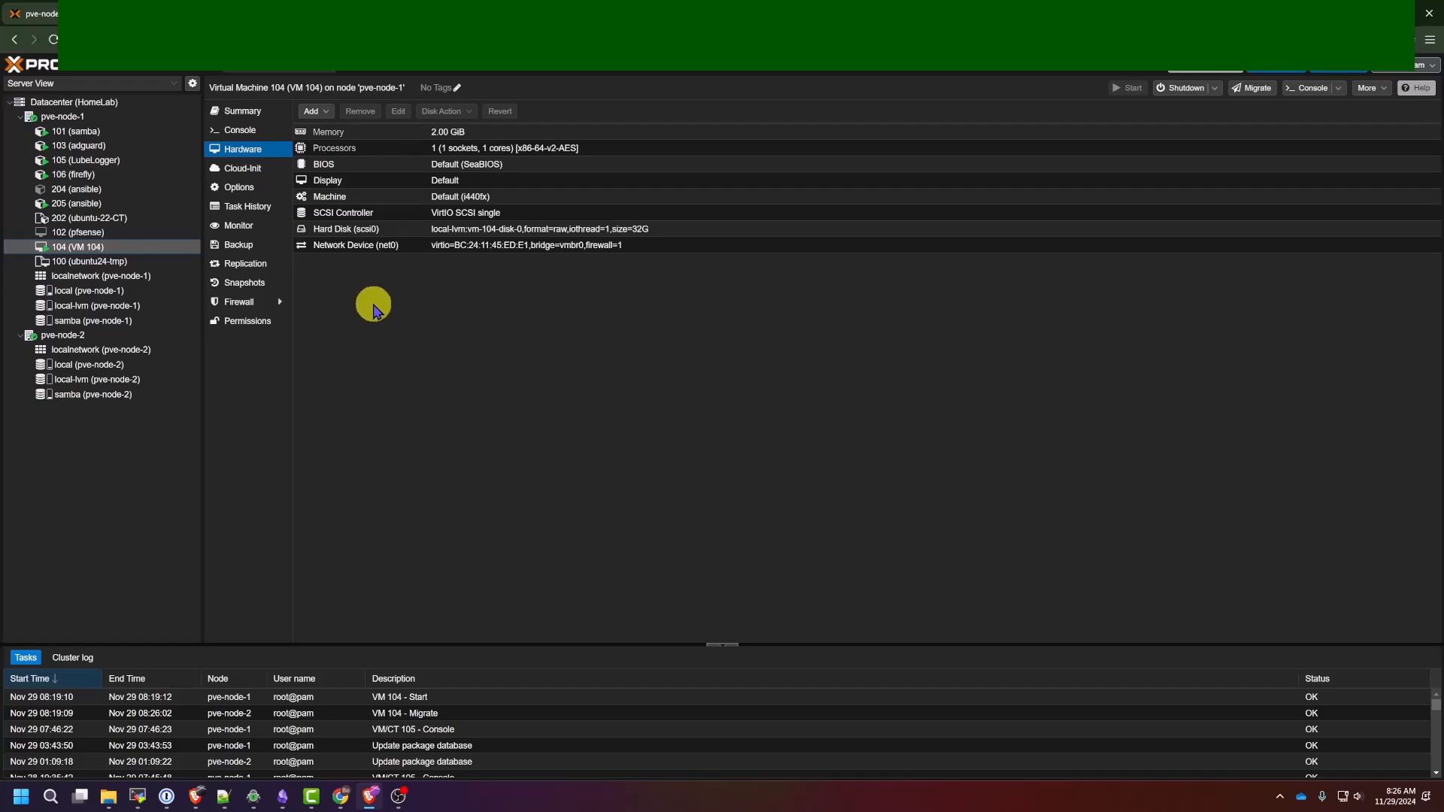
mouse_move(341, 314)
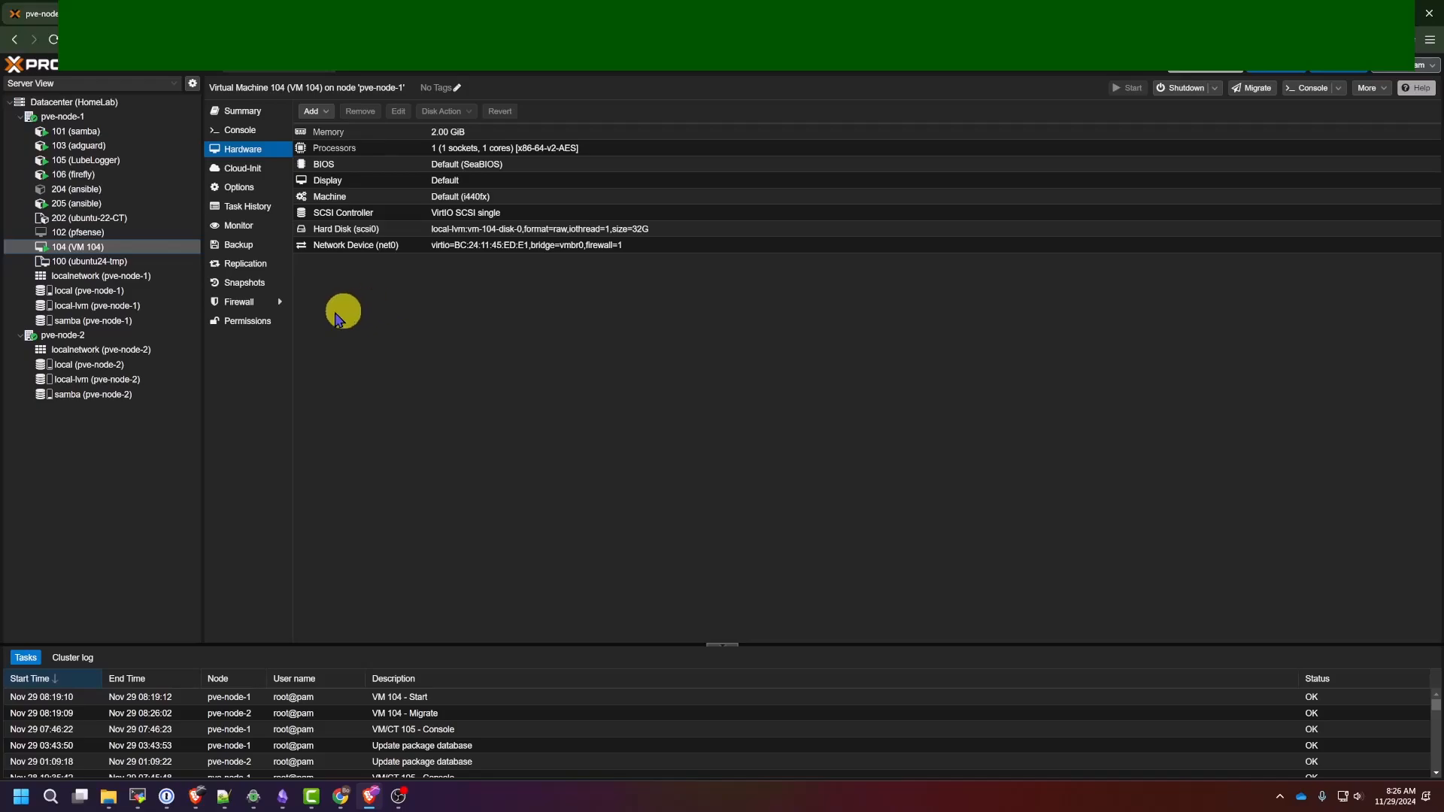
mouse_move(198, 190)
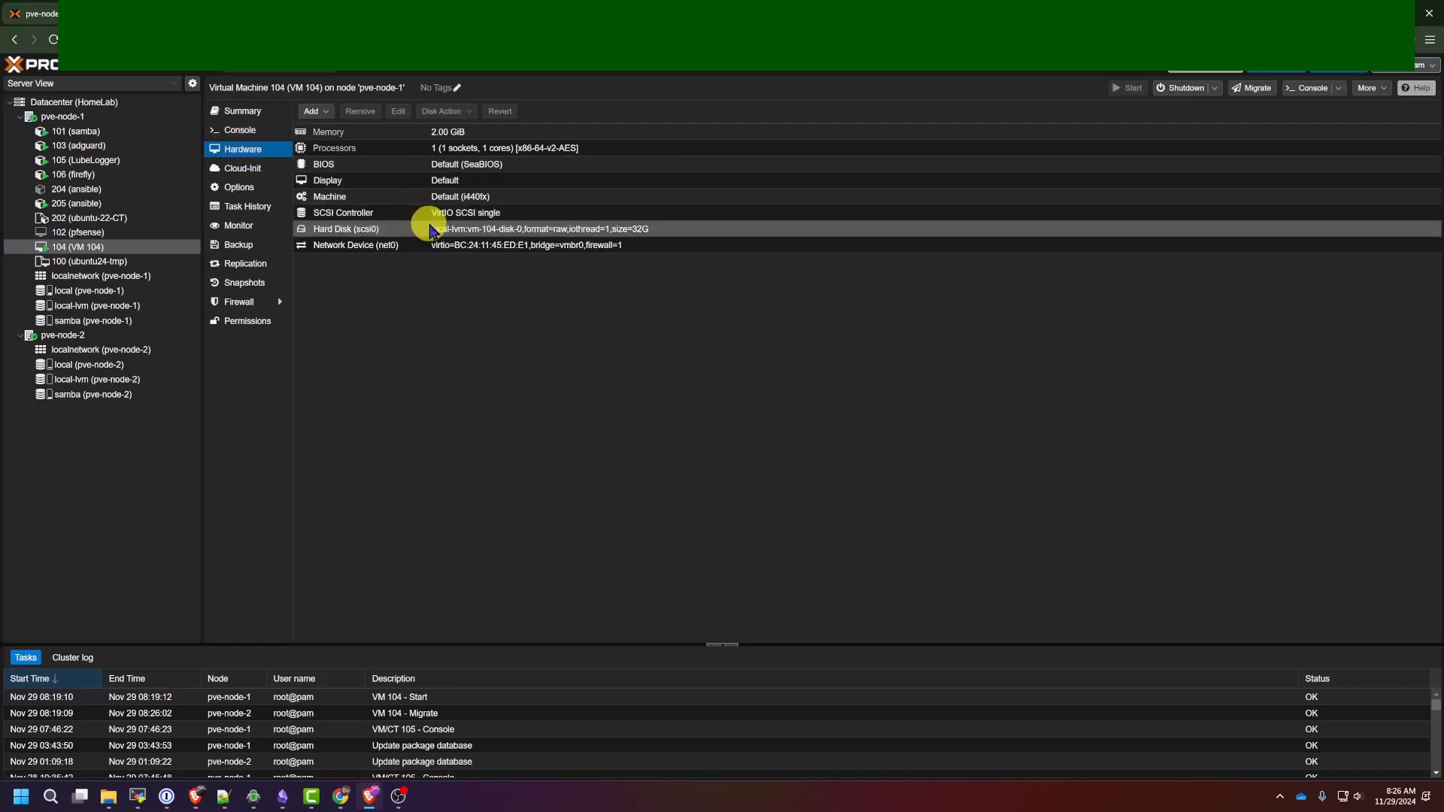
click(344, 229)
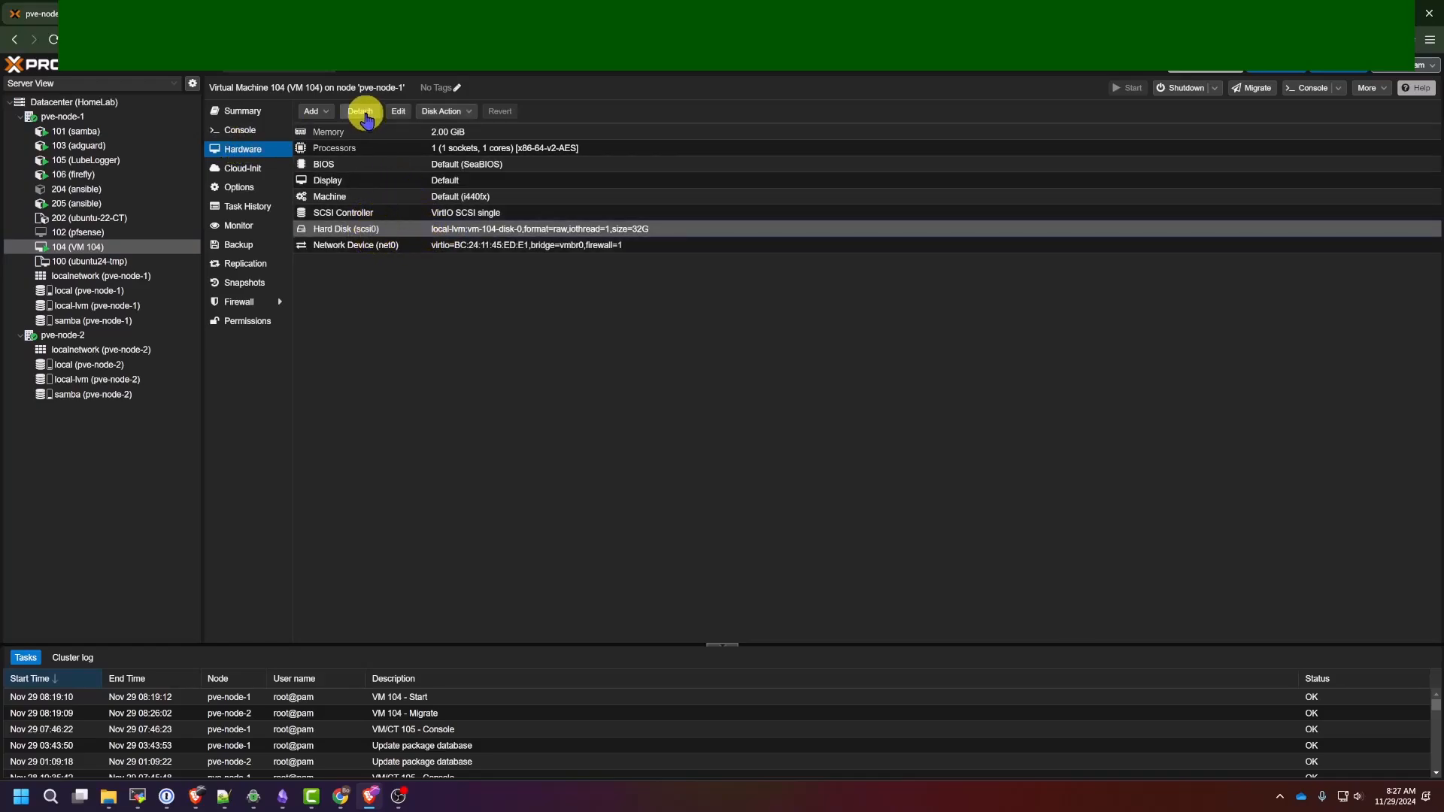
click(75, 231)
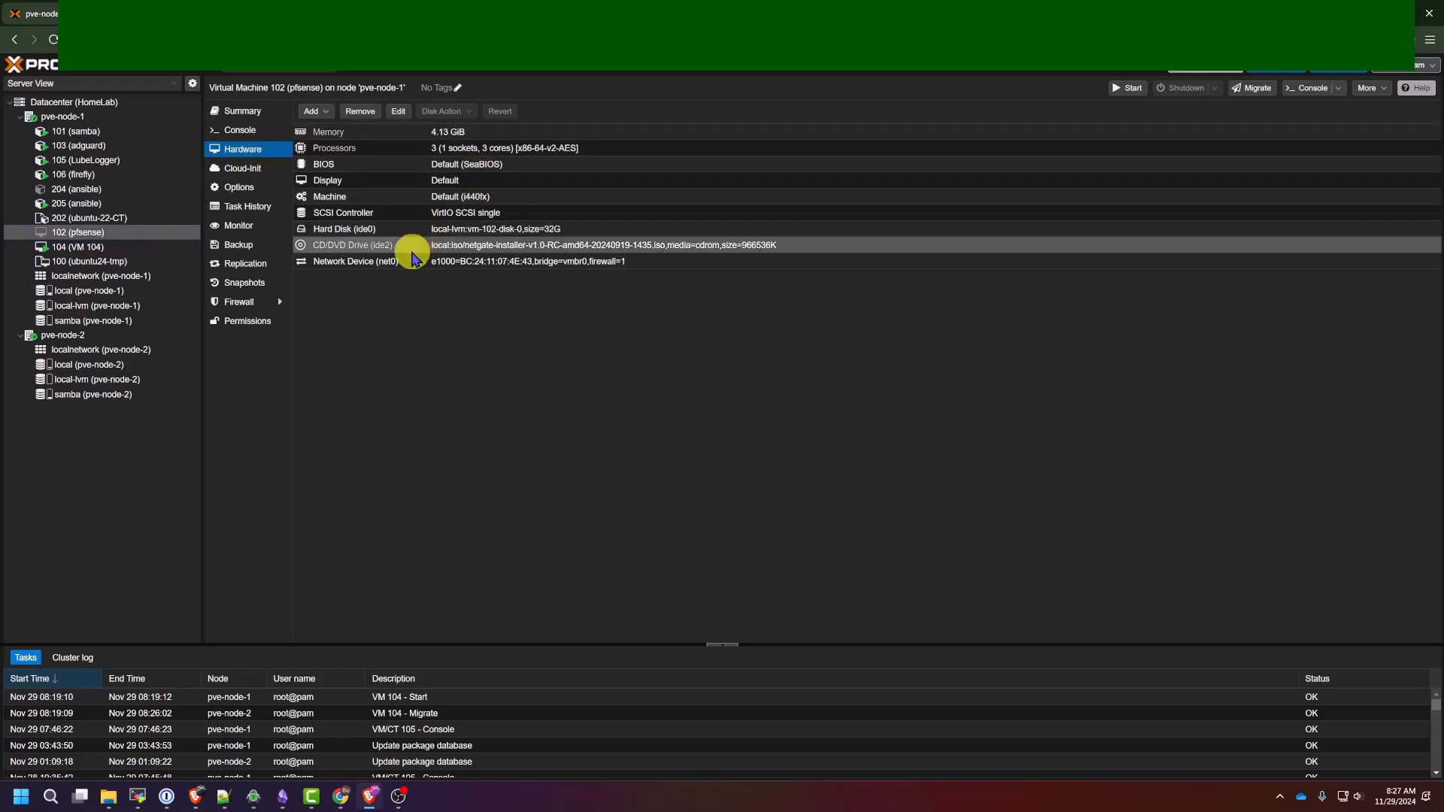
Step: Remove the CD/DVD drive (ide2) from pfSense VM 102, then cancel a migration of it
click(360, 111)
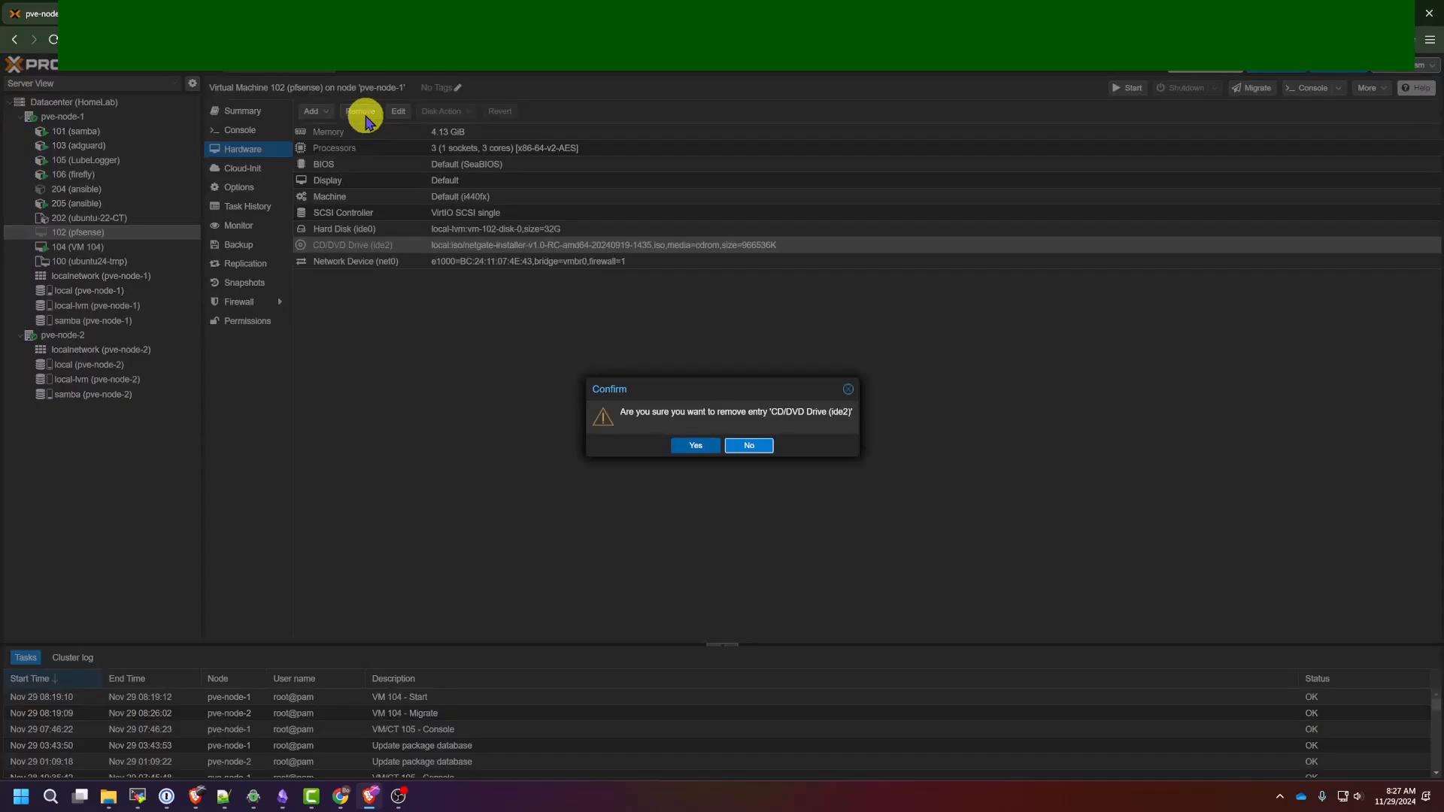
mouse_move(814, 439)
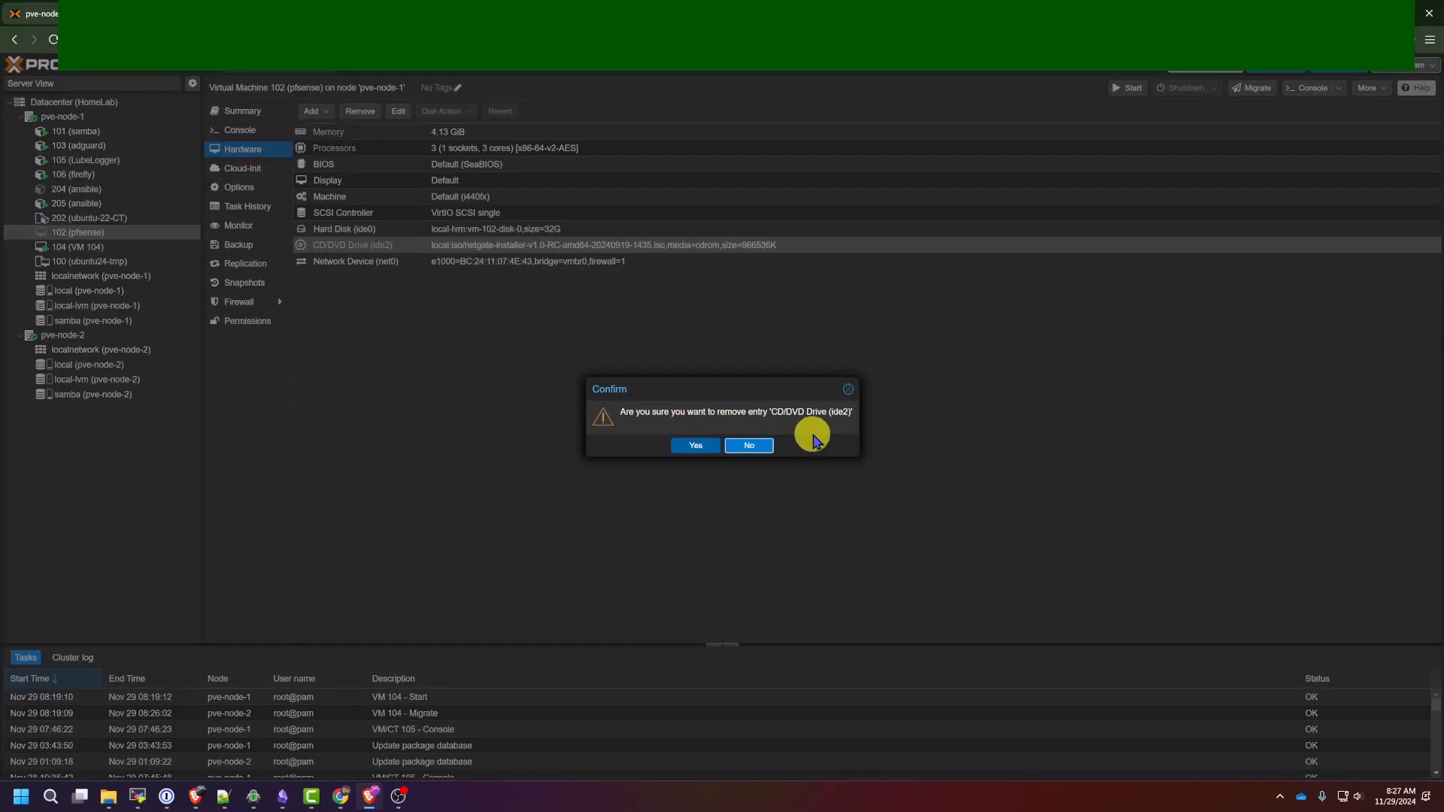
click(694, 445)
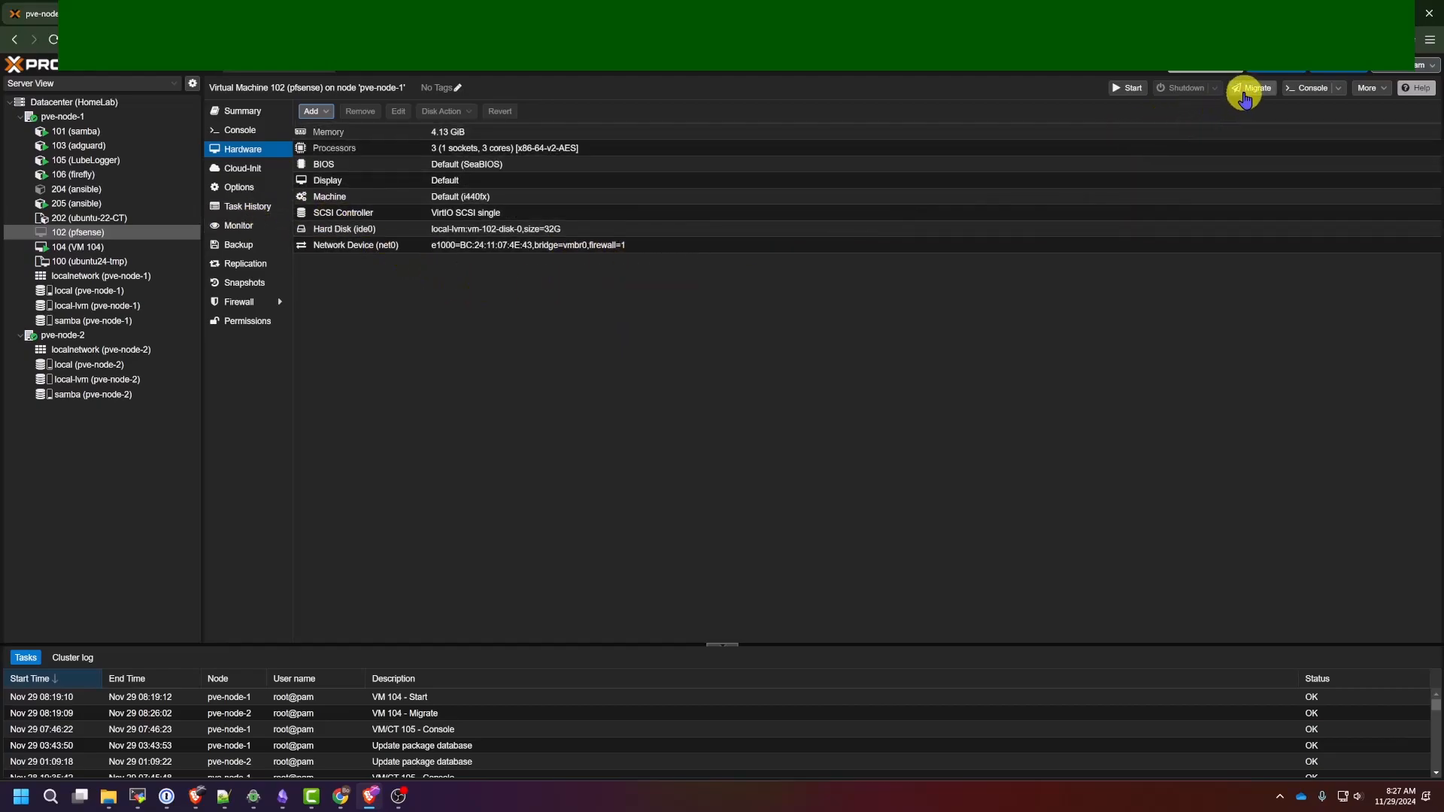
click(1250, 87)
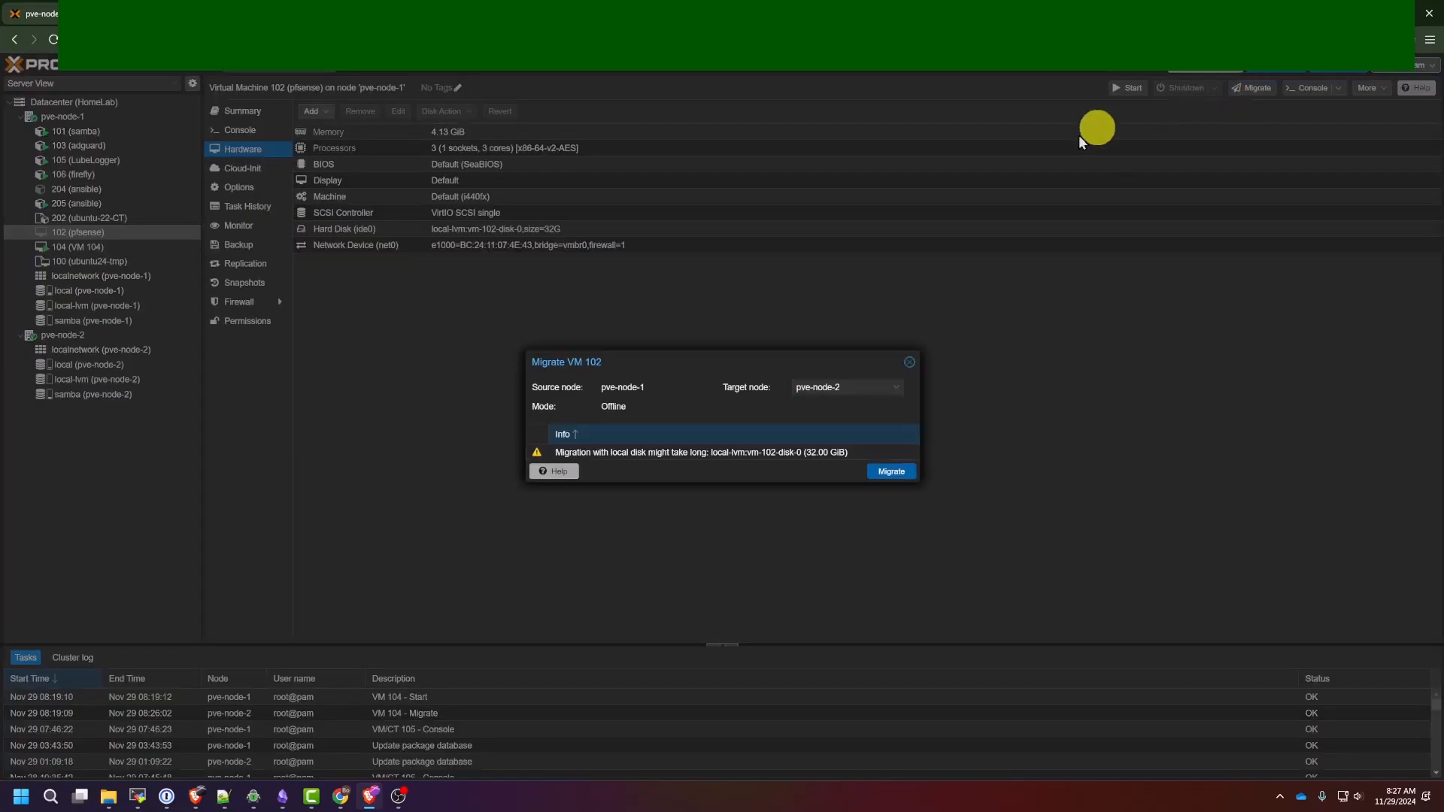
click(908, 360)
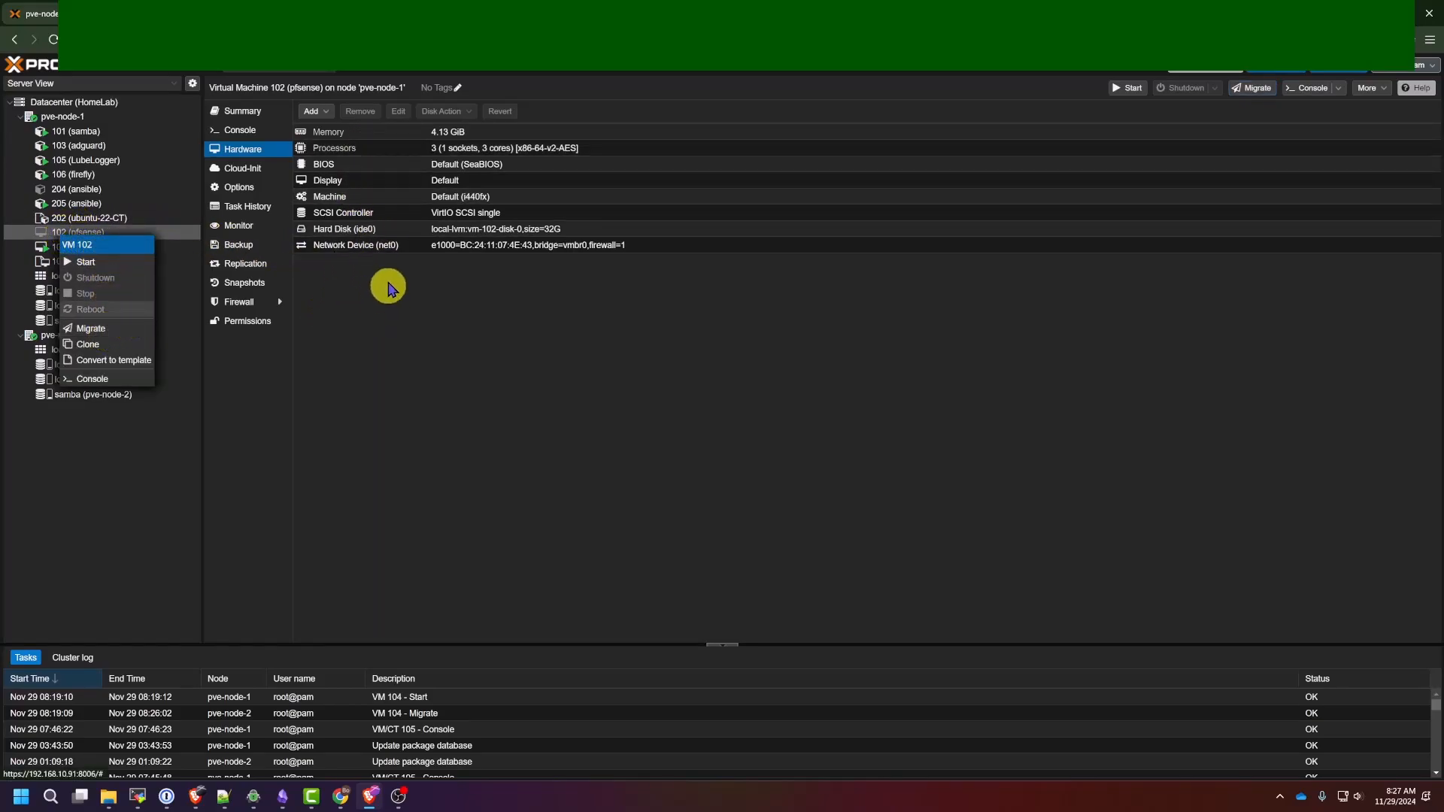
mouse_move(387, 313)
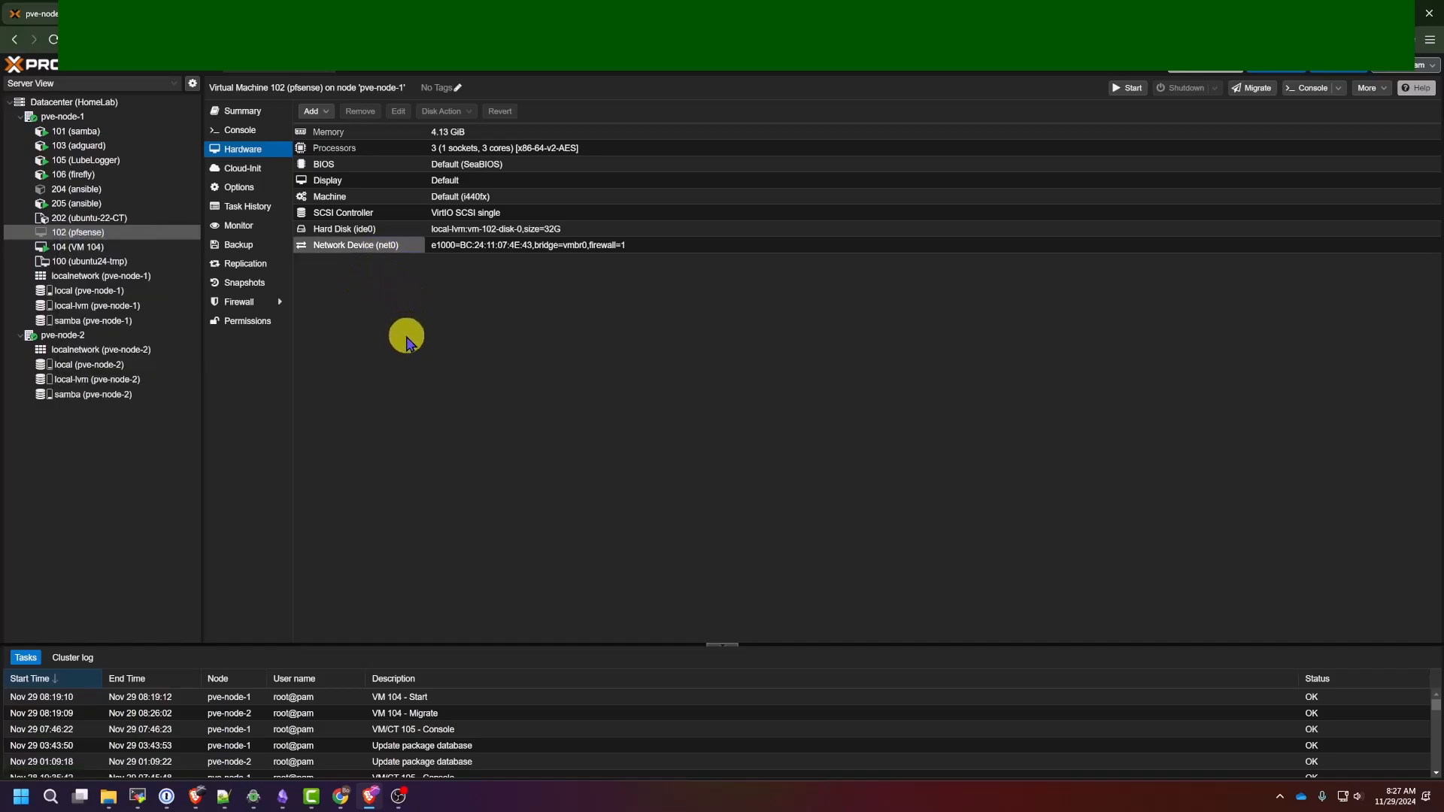
click(76, 320)
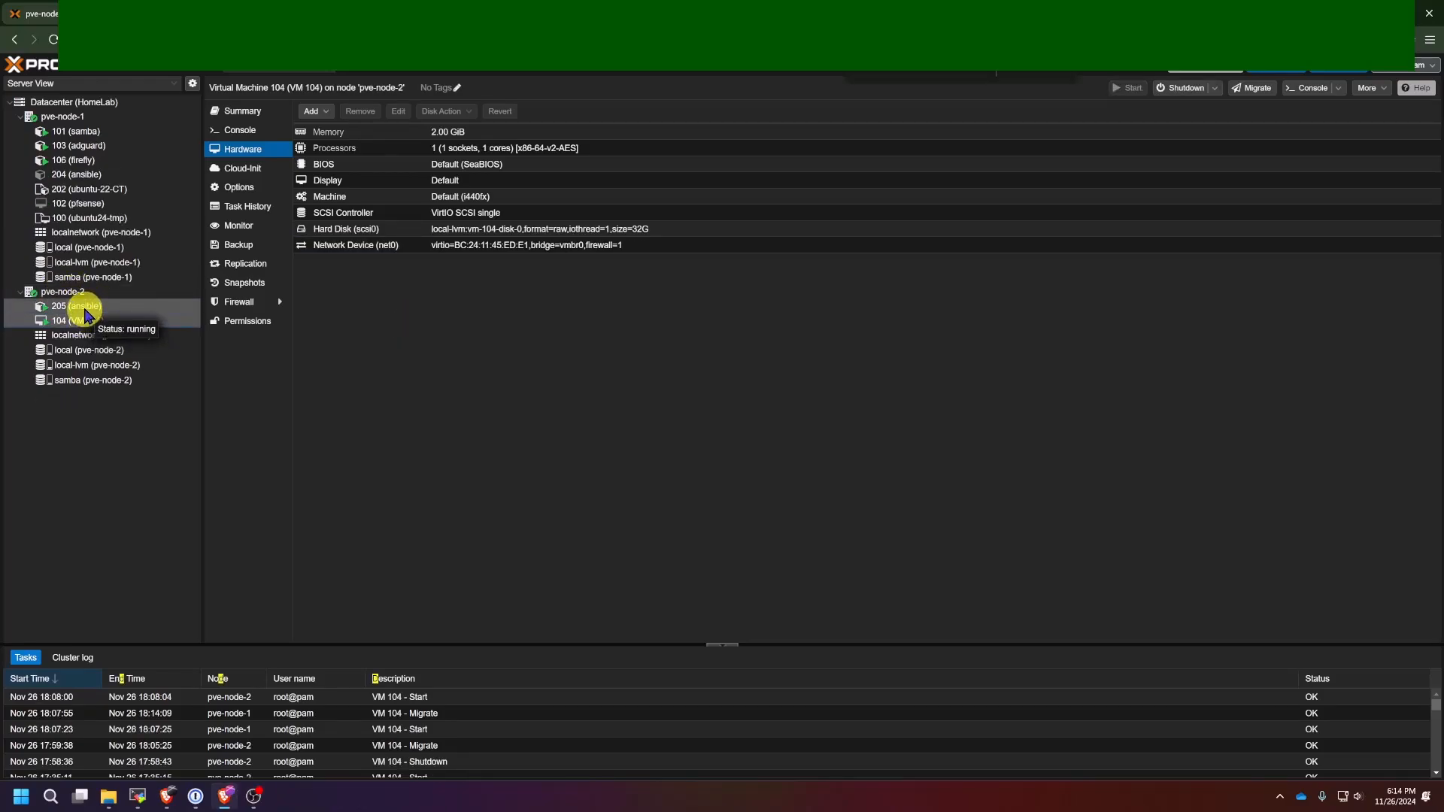
Step: Migrate container 205 (ansible) from pve-node-2 to pve-node-1 in restart mode and close the TASK OK log
right_click(69, 305)
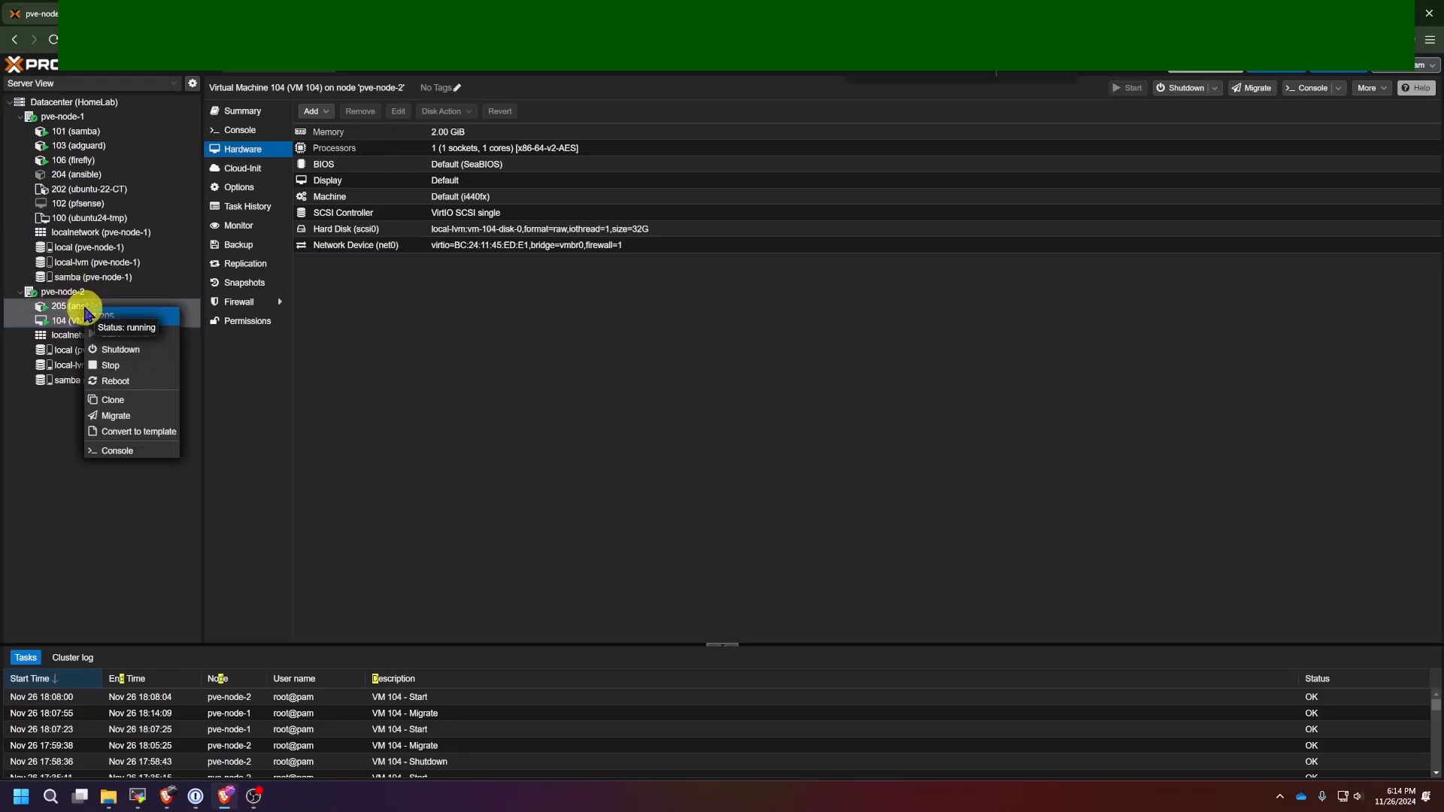
click(74, 305)
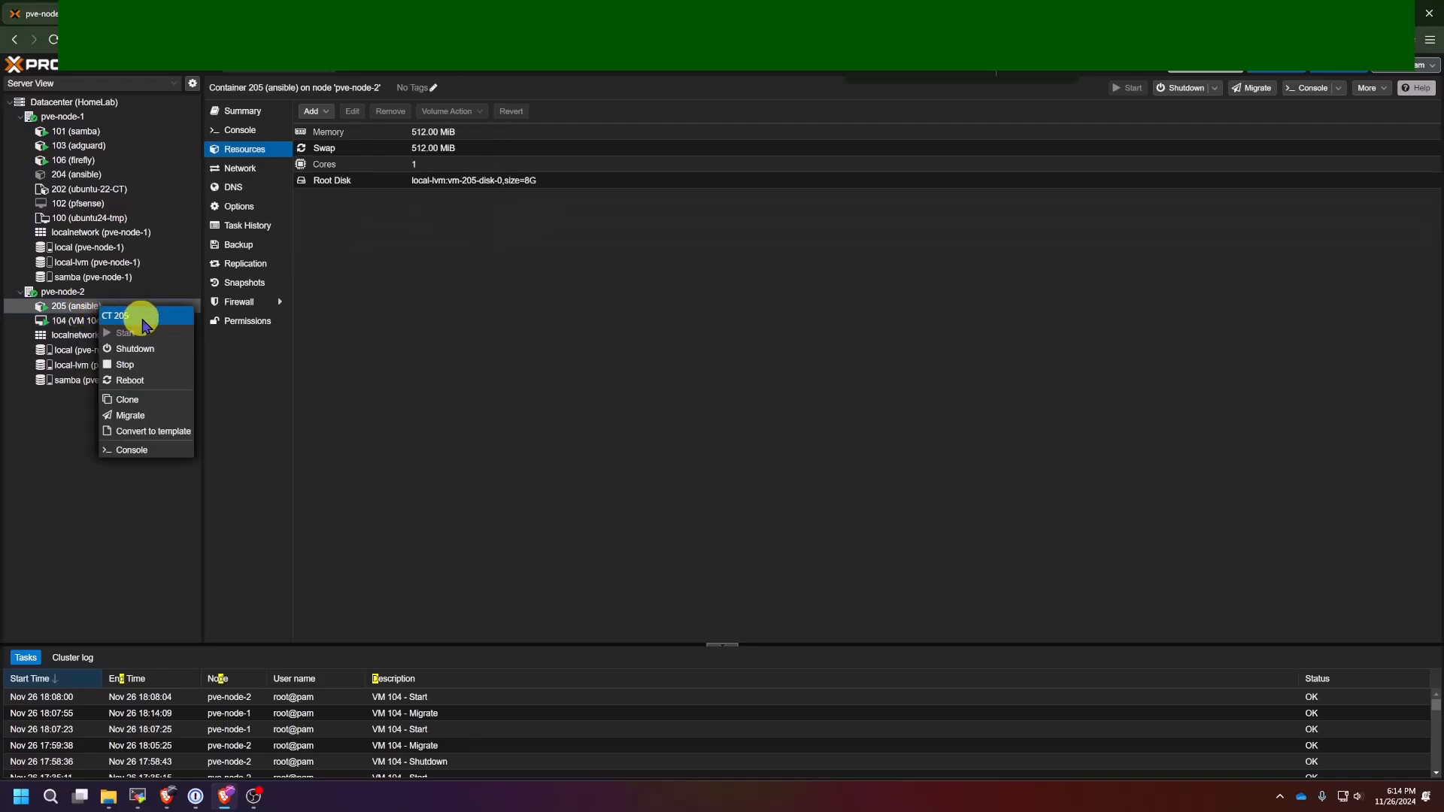
click(130, 416)
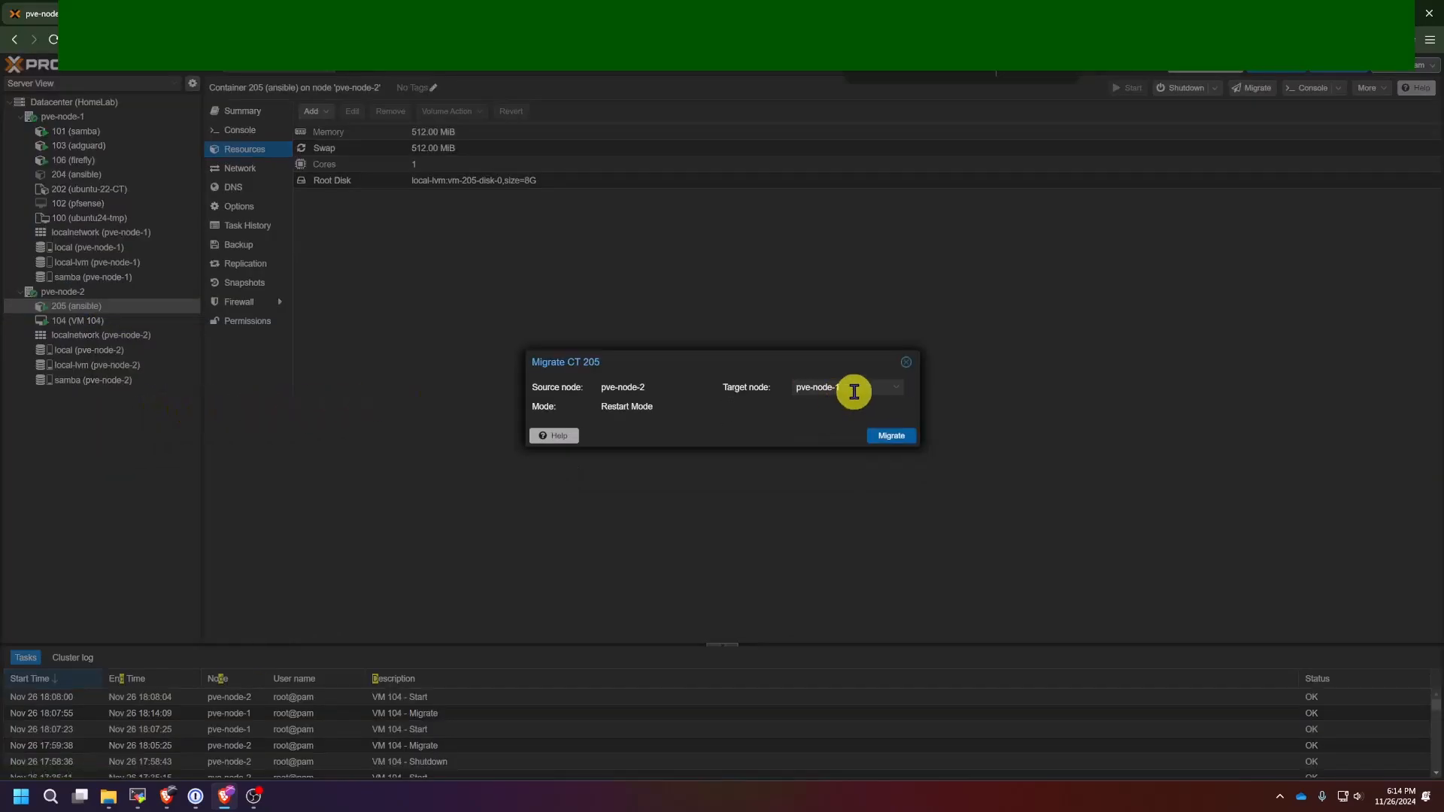
click(888, 435)
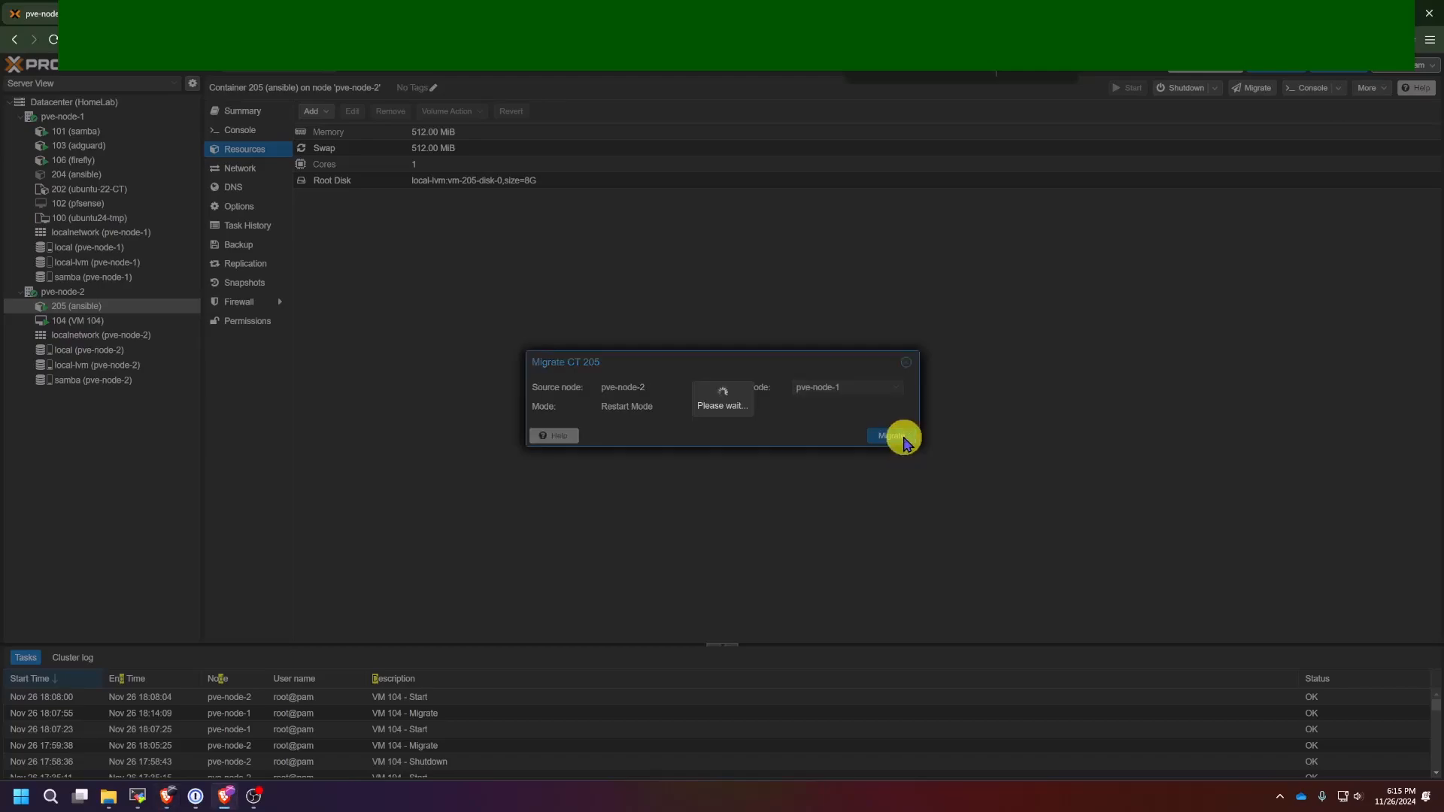
click(892, 436)
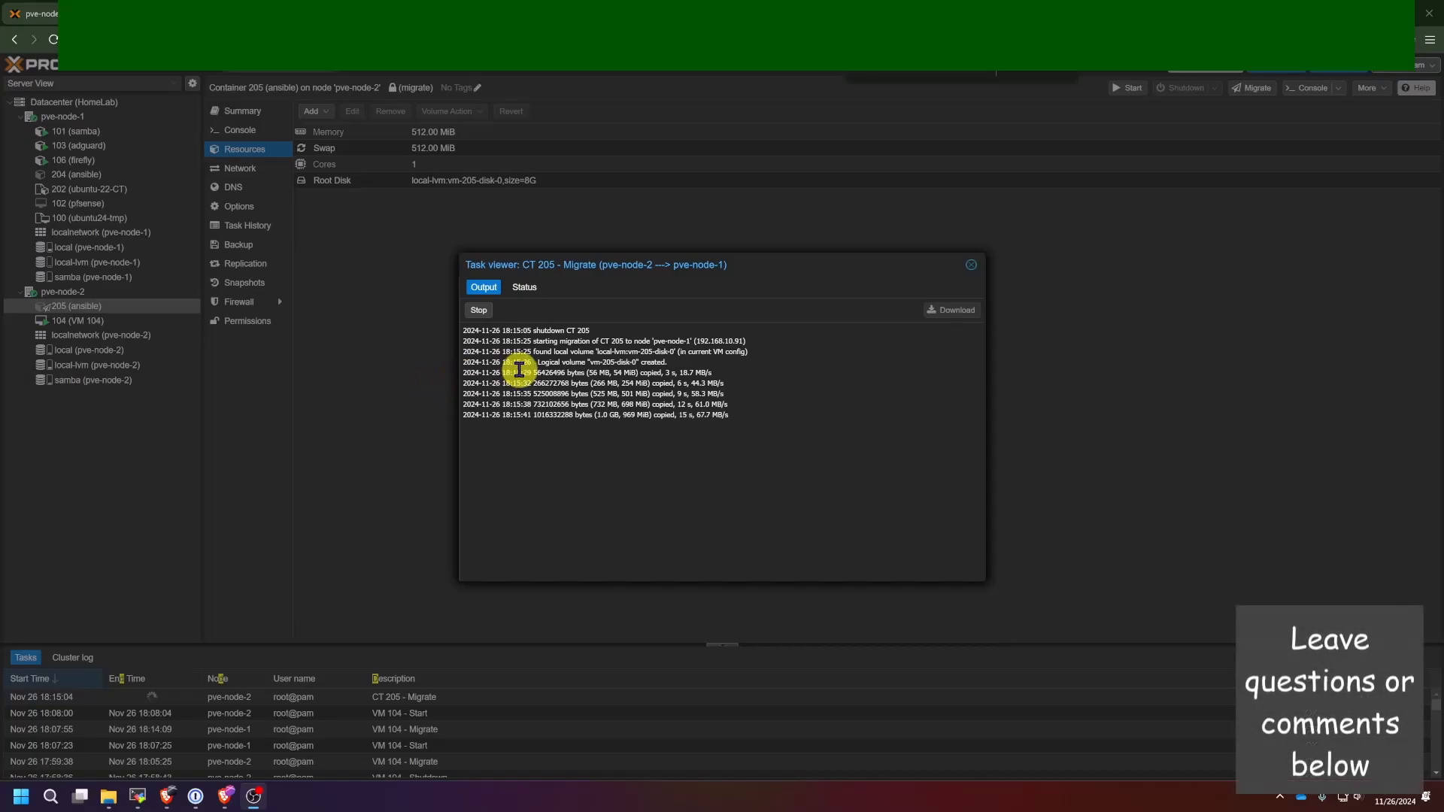
double_click(548, 331)
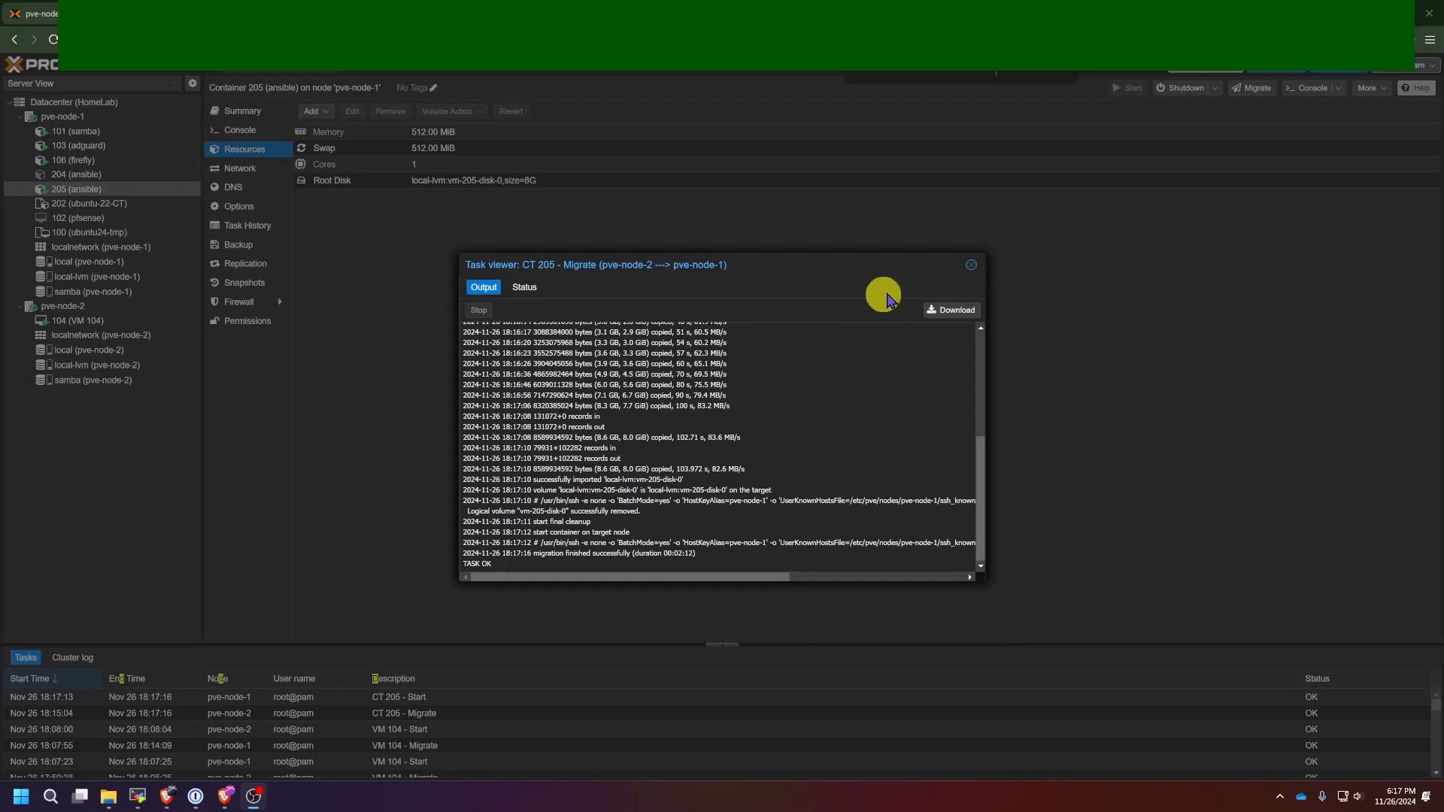
click(970, 265)
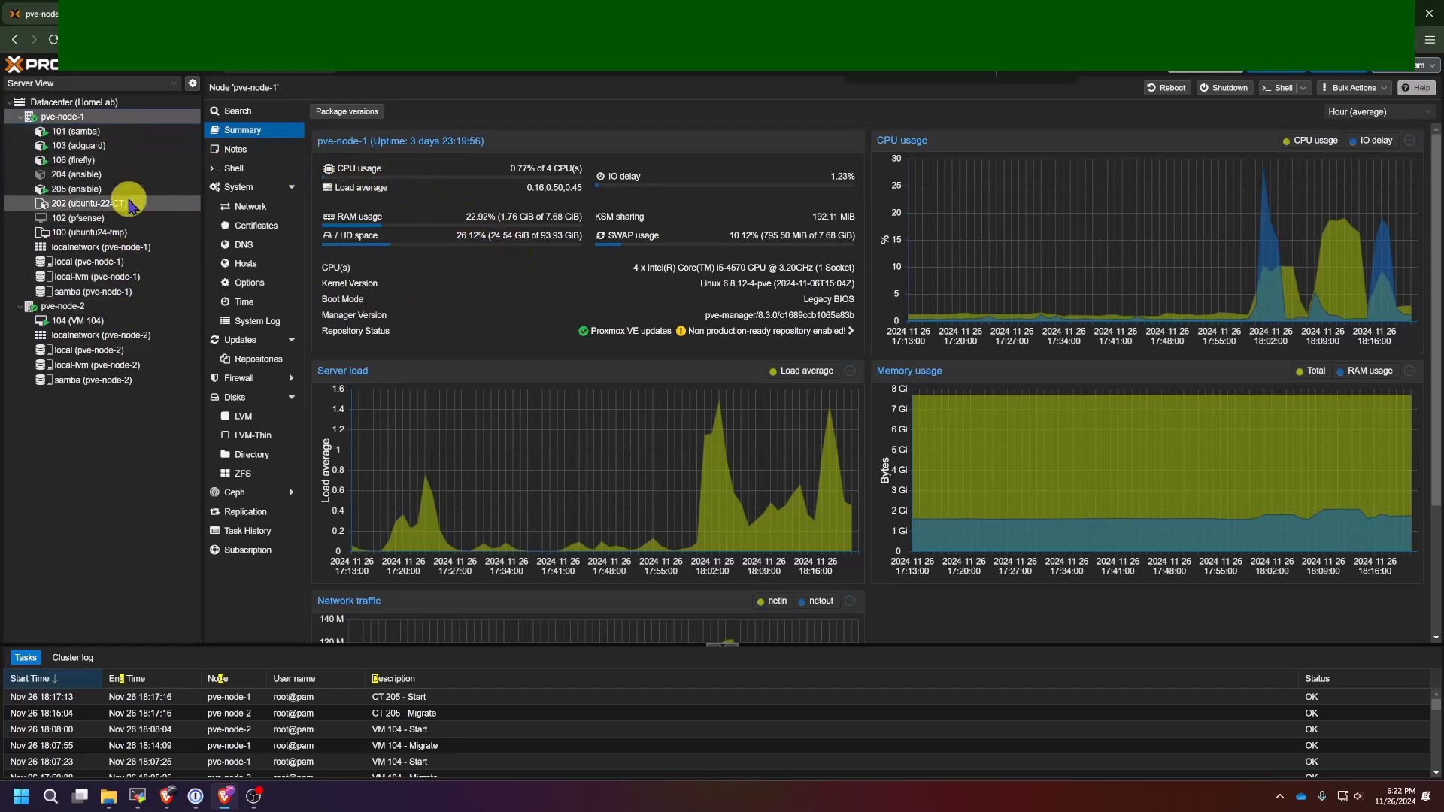
Step: Show pve-node-2's summary, about 37% RAM usage with only VM 104 remaining
click(66, 306)
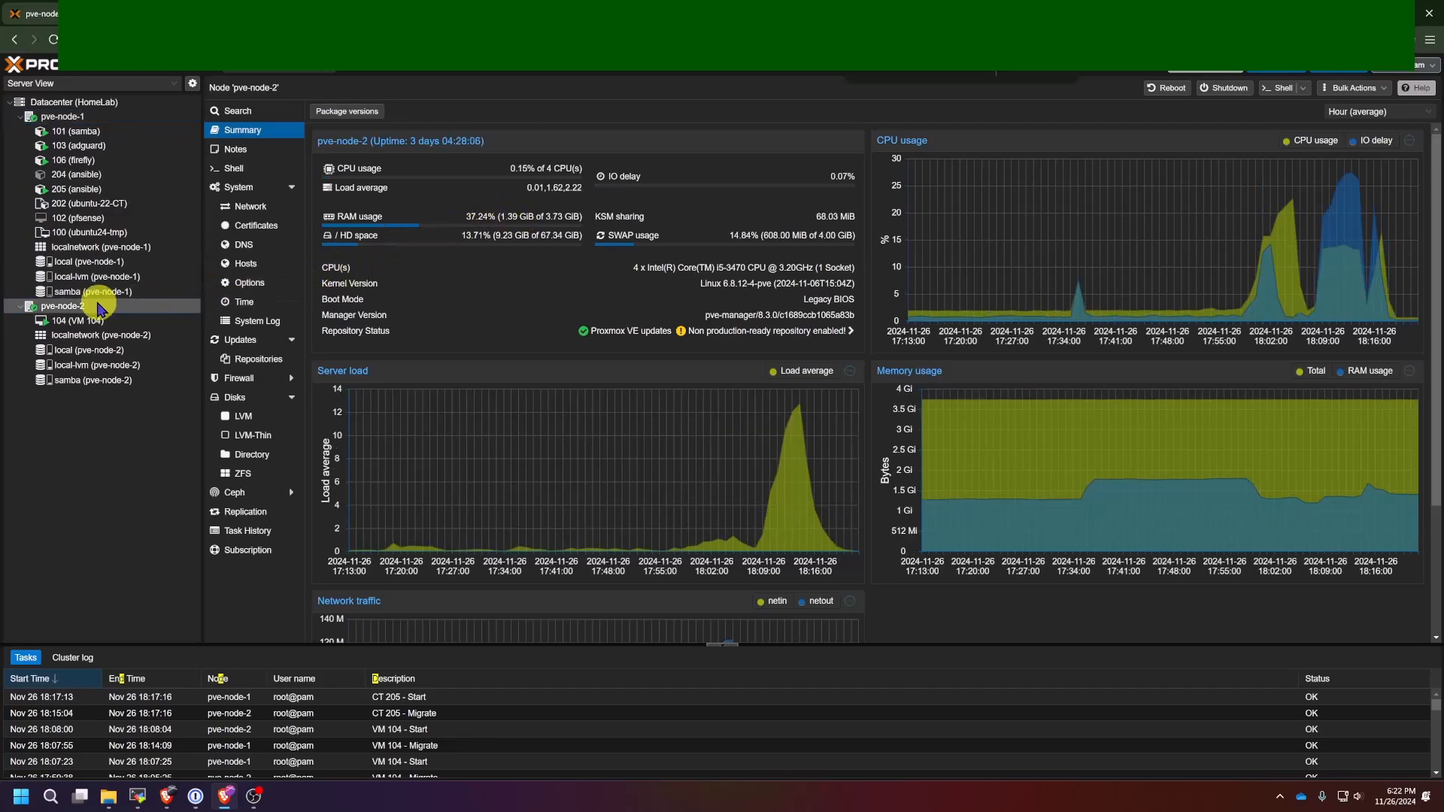
mouse_move(552, 231)
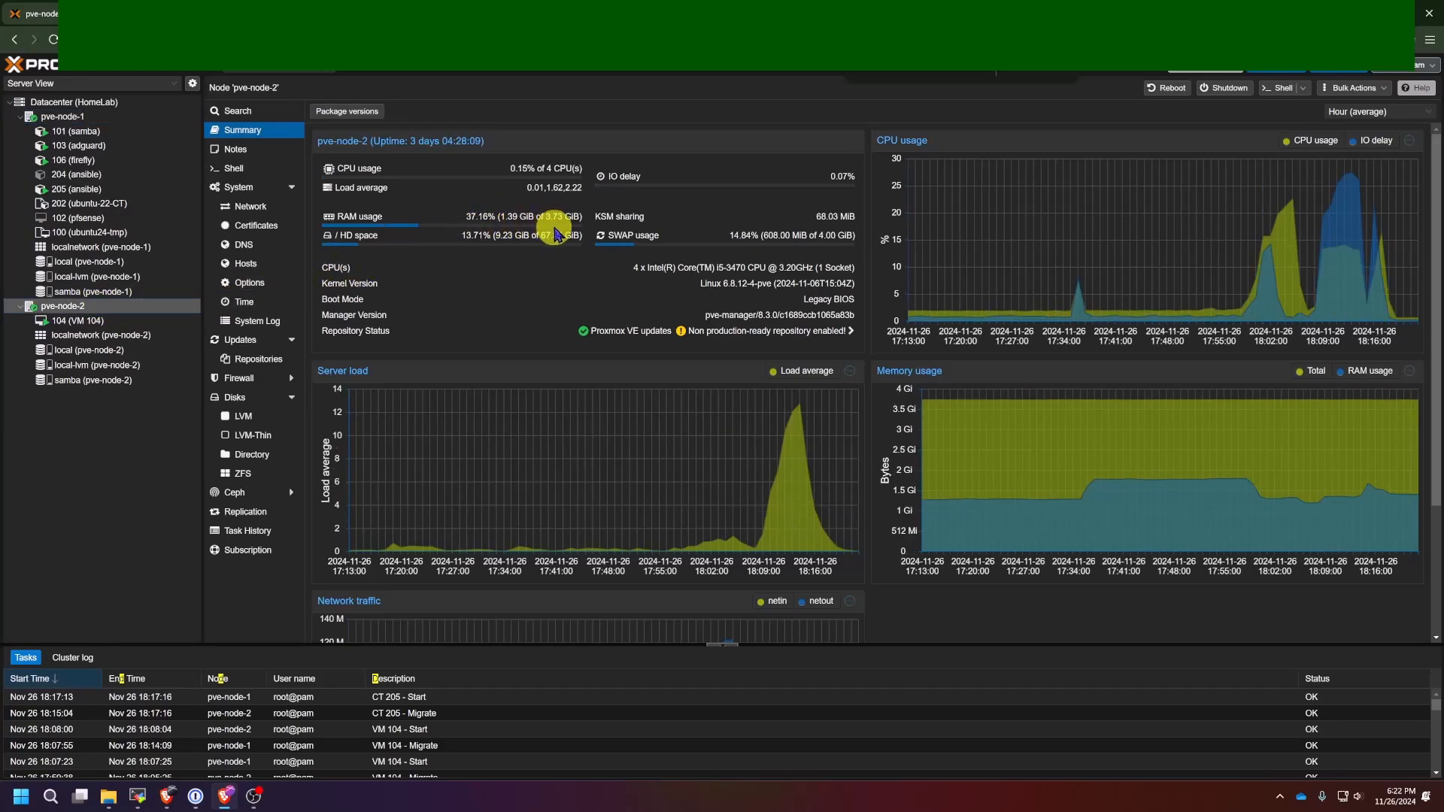